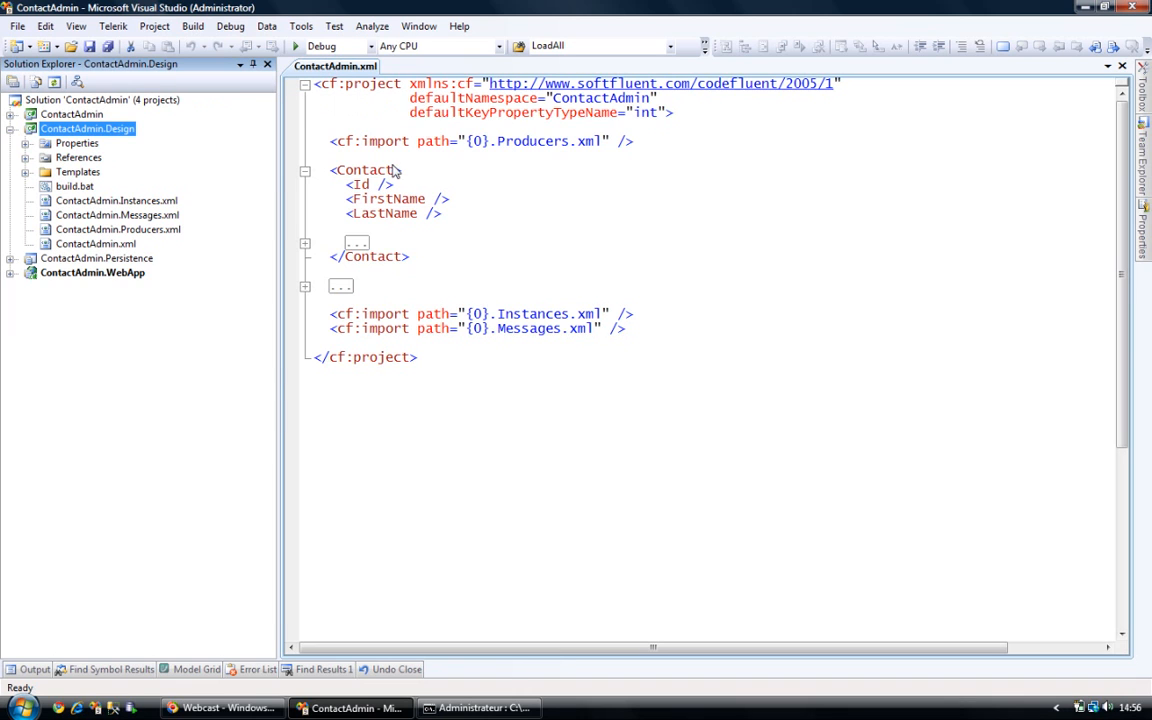
mouse_move(382, 116)
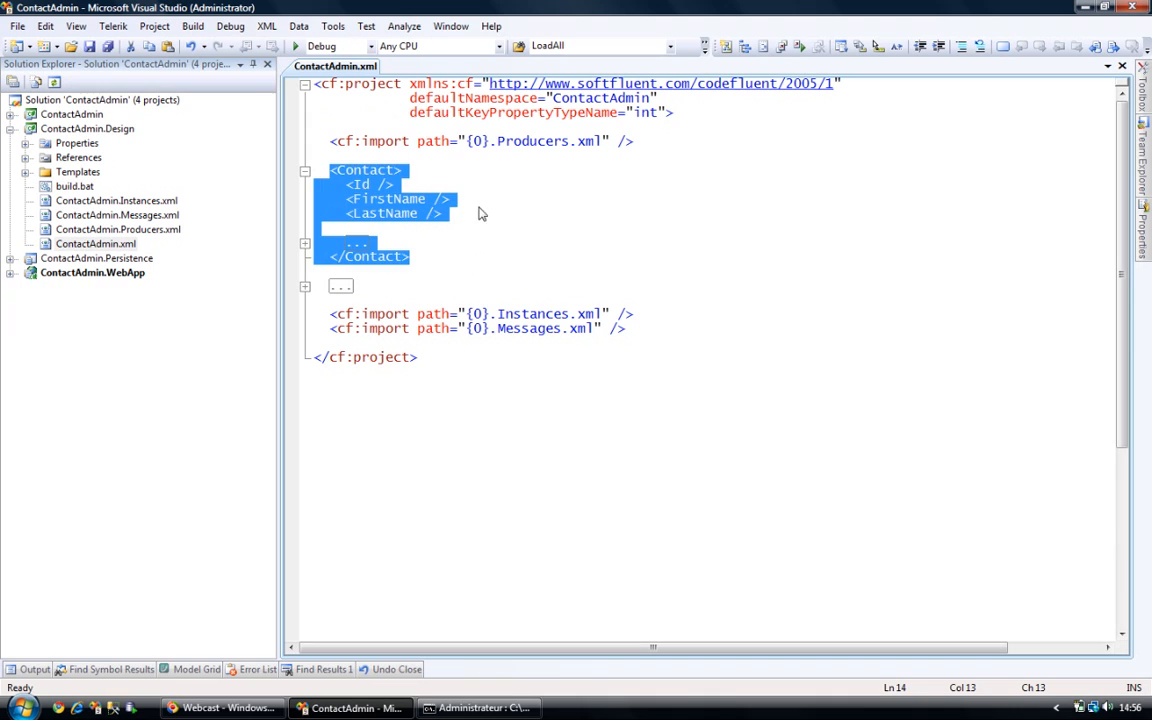
- Deselect the text in the Contact entity definition of ContactAdmin.xml
left_click(396, 184)
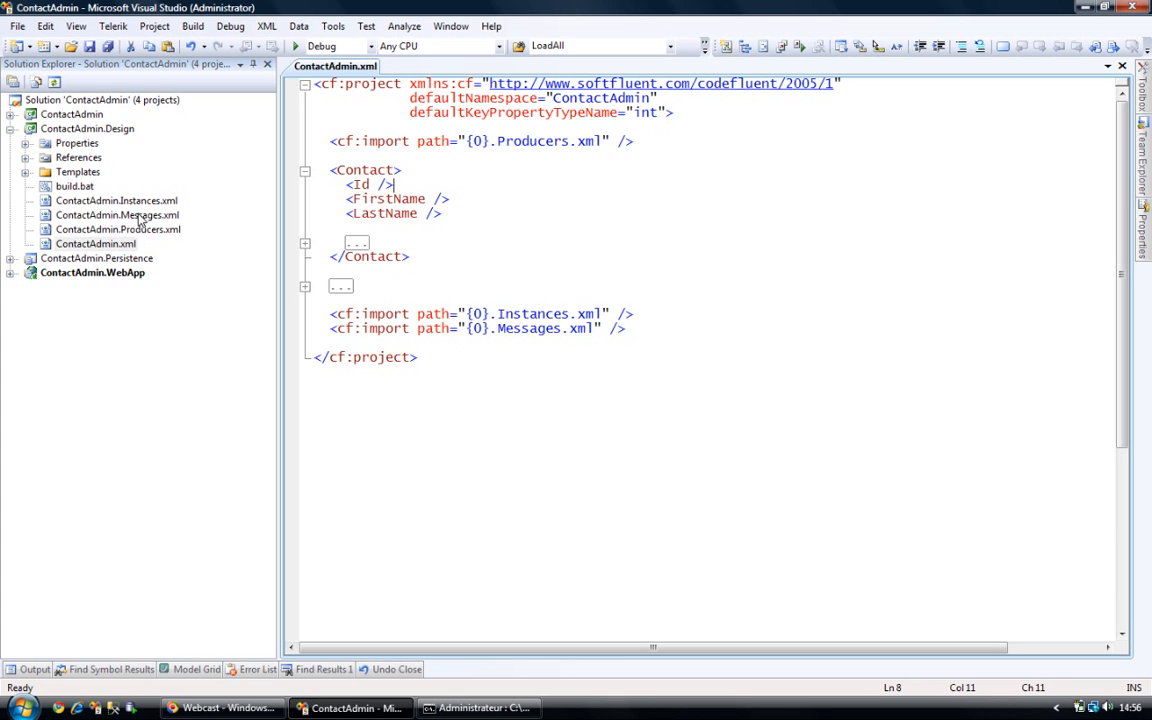
mouse_move(168, 224)
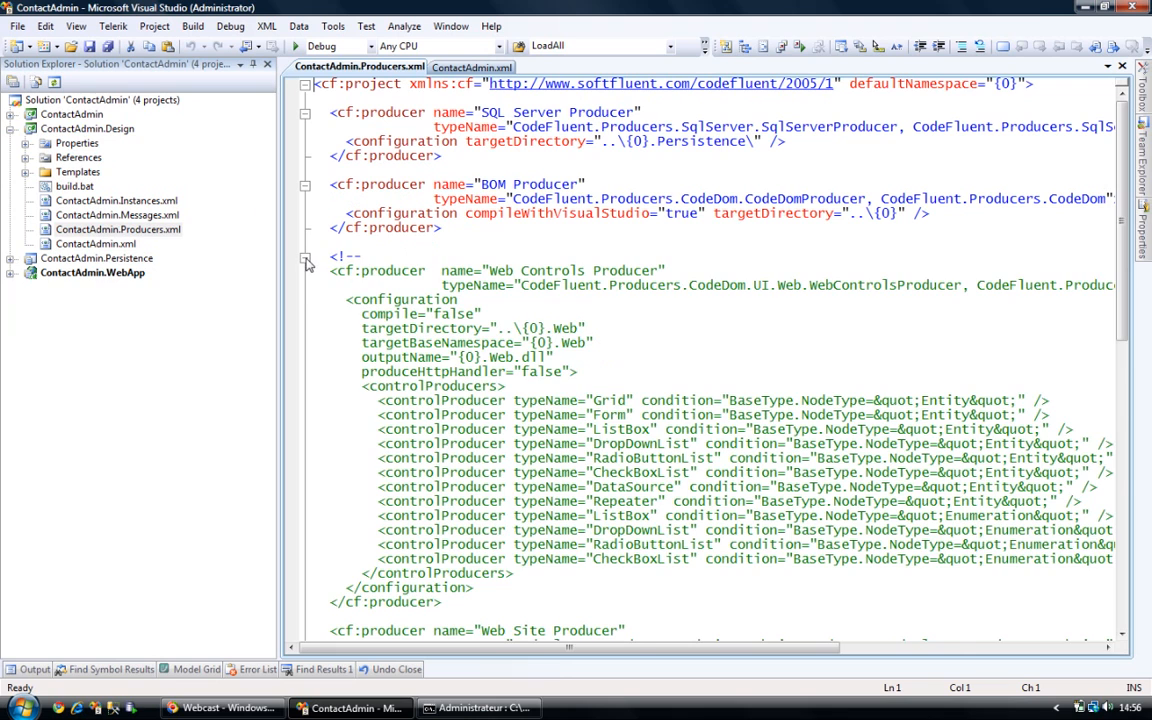
- Fold the commented Web Controls Producer block and expand ContactAdmin.Persistence in Solution Explorer
left_click(306, 258)
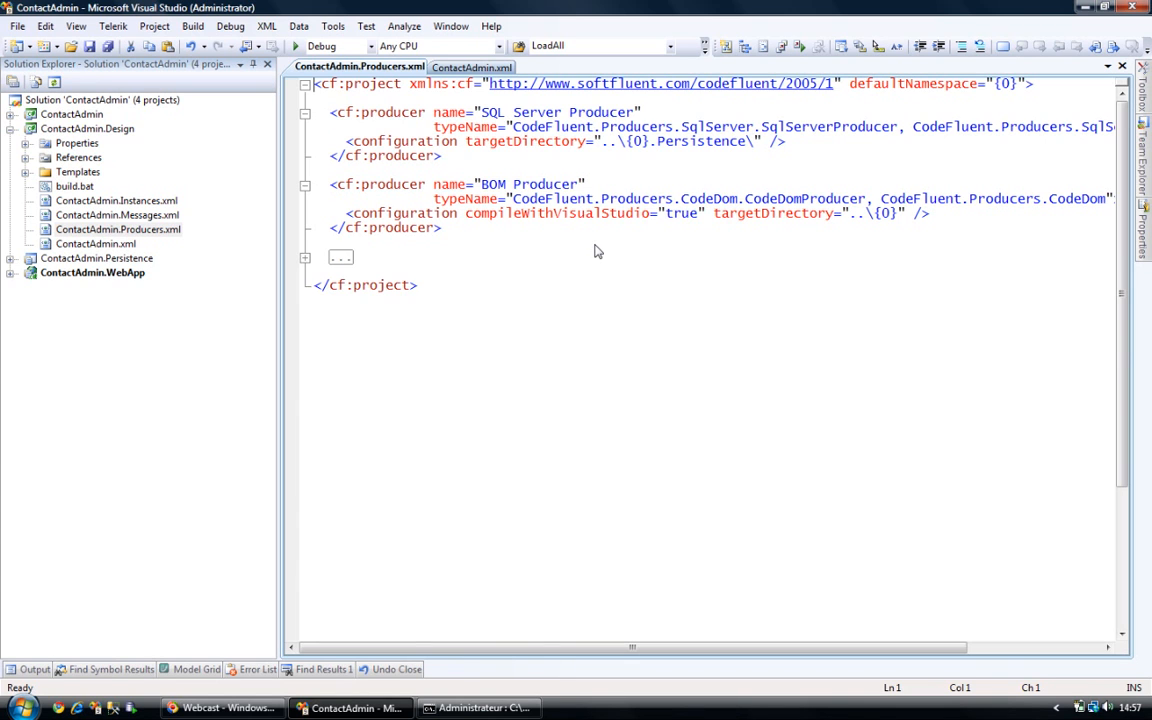
mouse_move(625, 146)
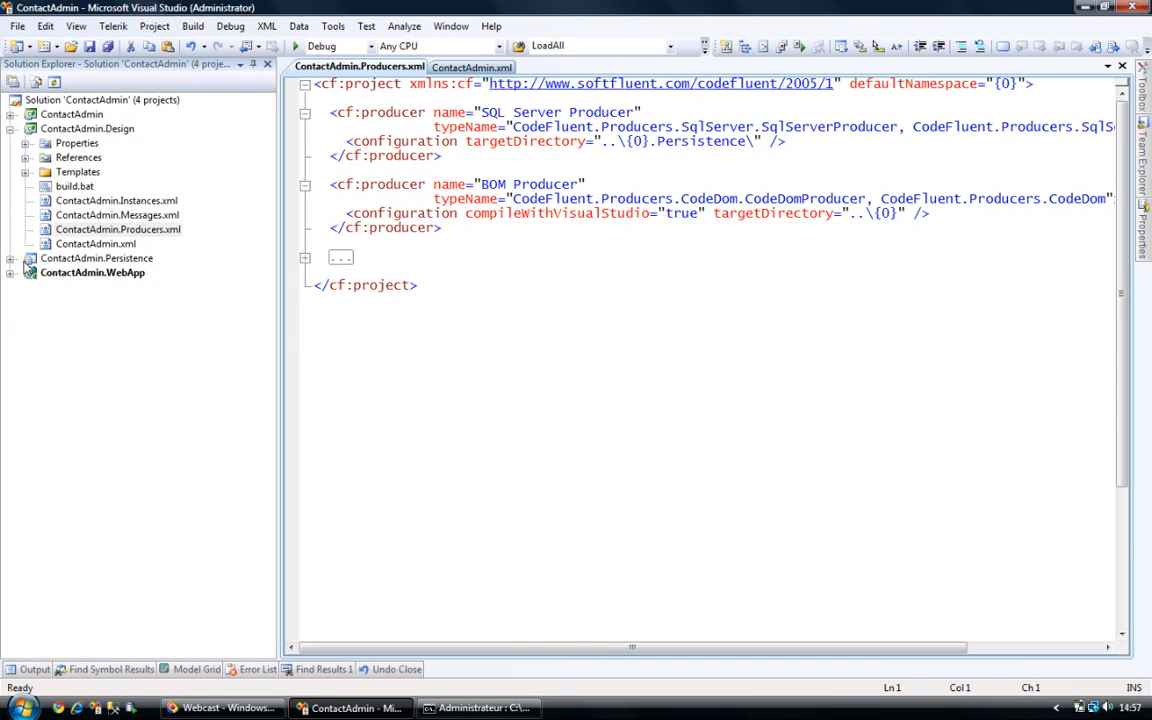
left_click(117, 229)
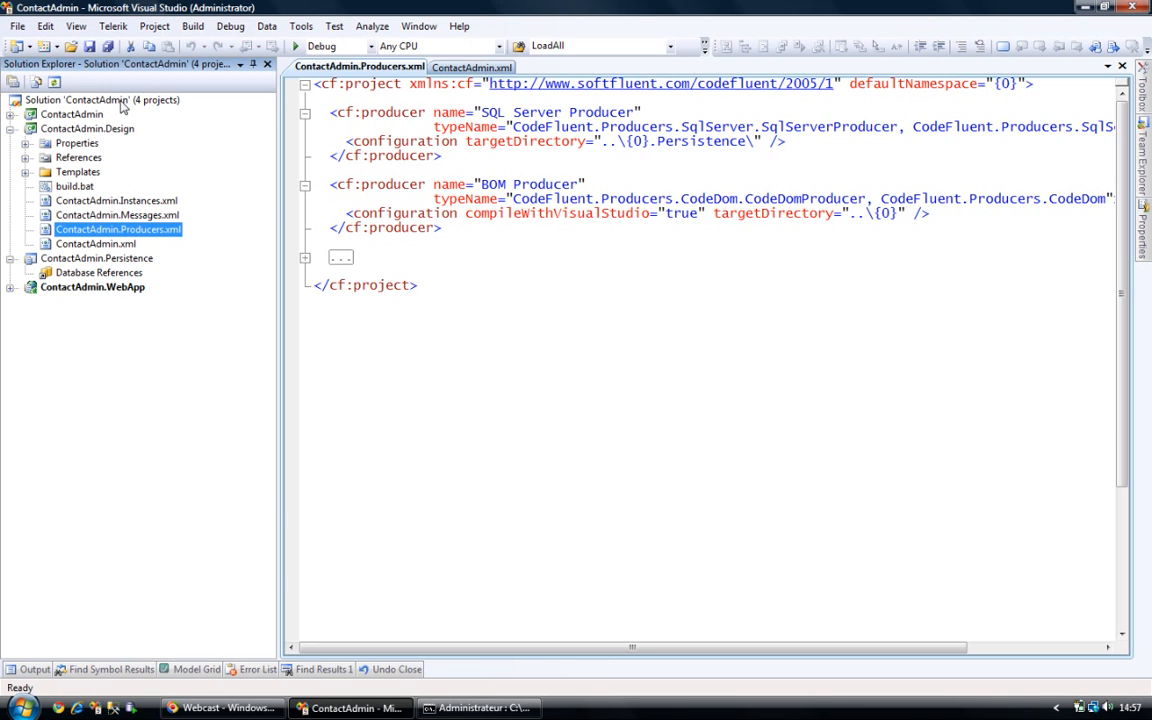
left_click(71, 113)
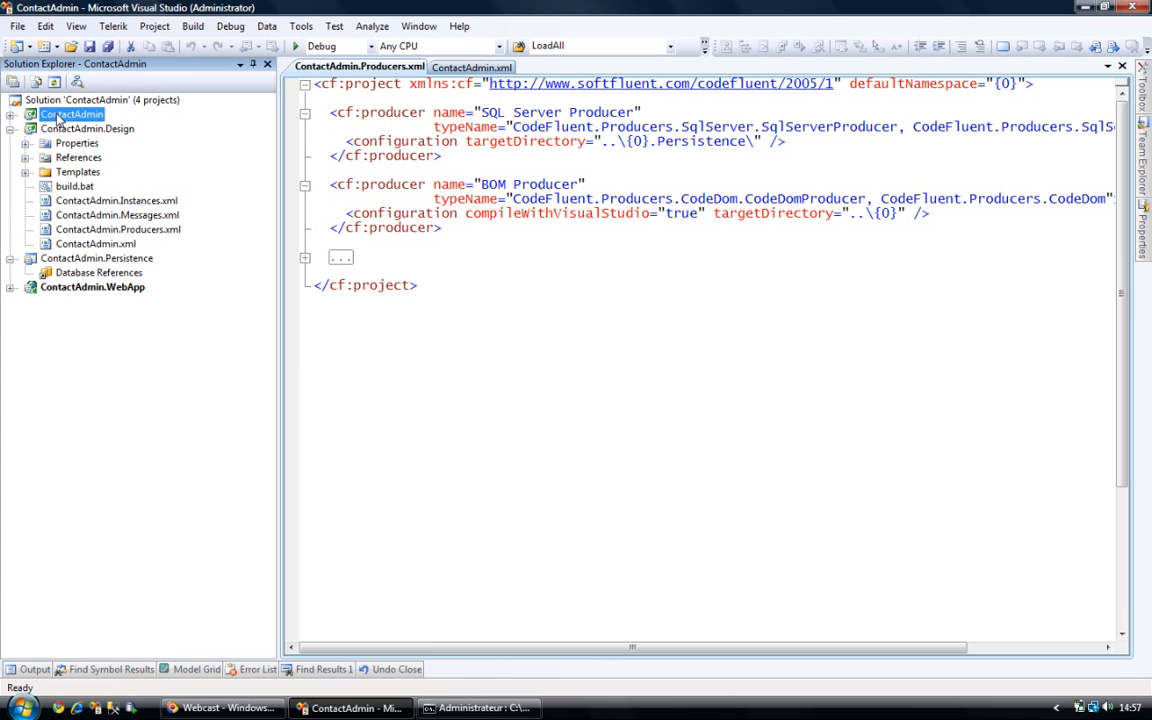
left_click(118, 214)
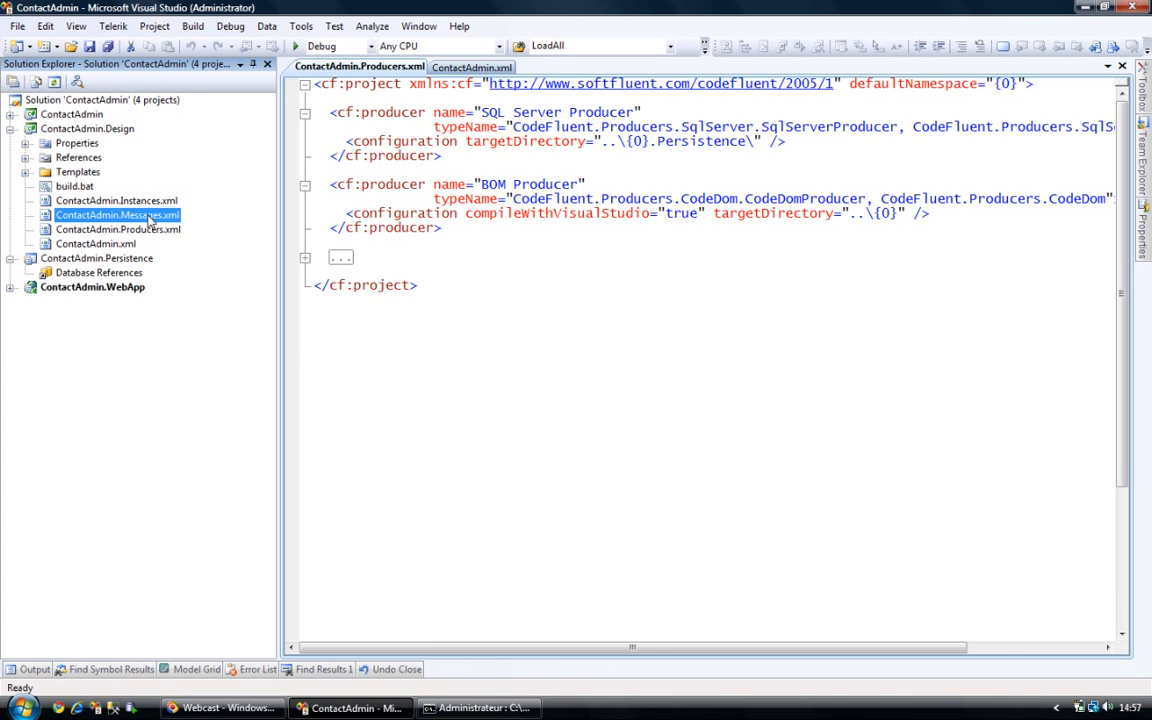
double_click(117, 215)
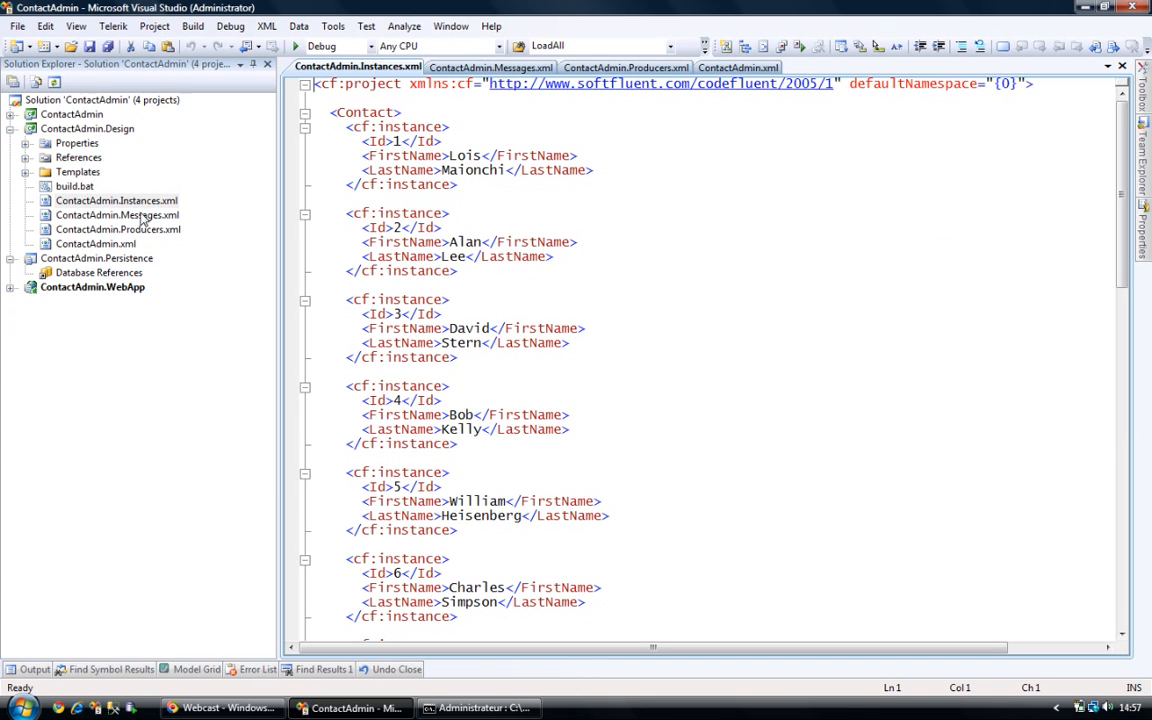
mouse_move(531, 137)
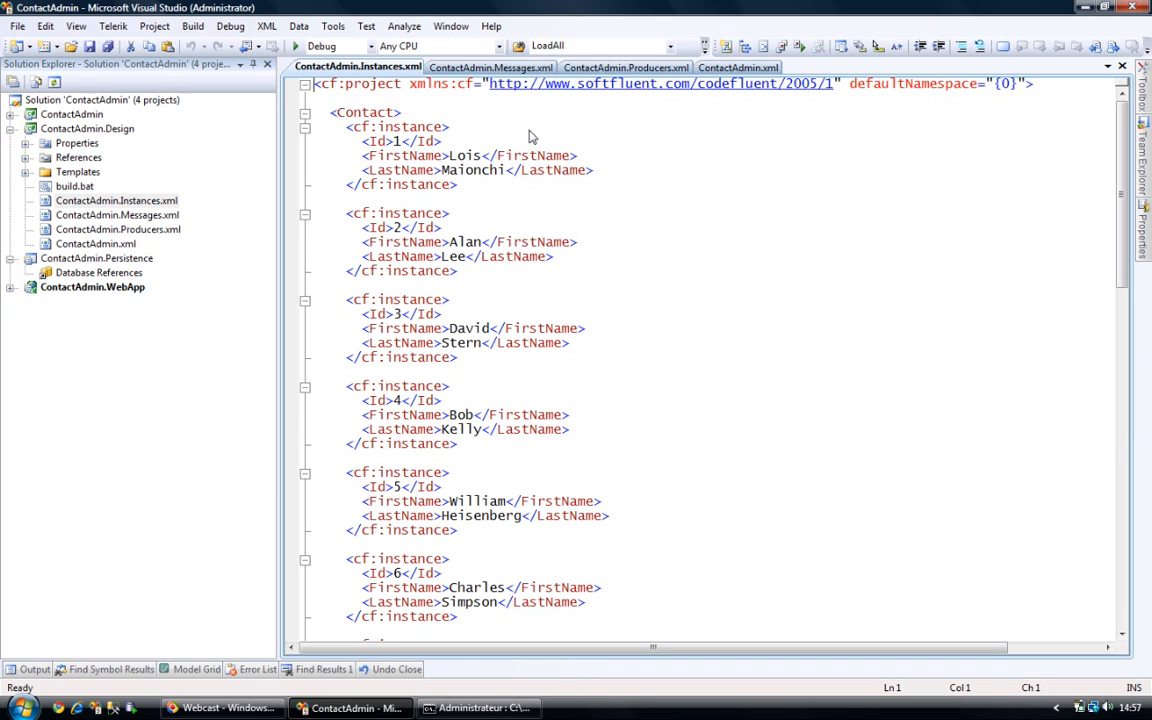
mouse_move(347, 133)
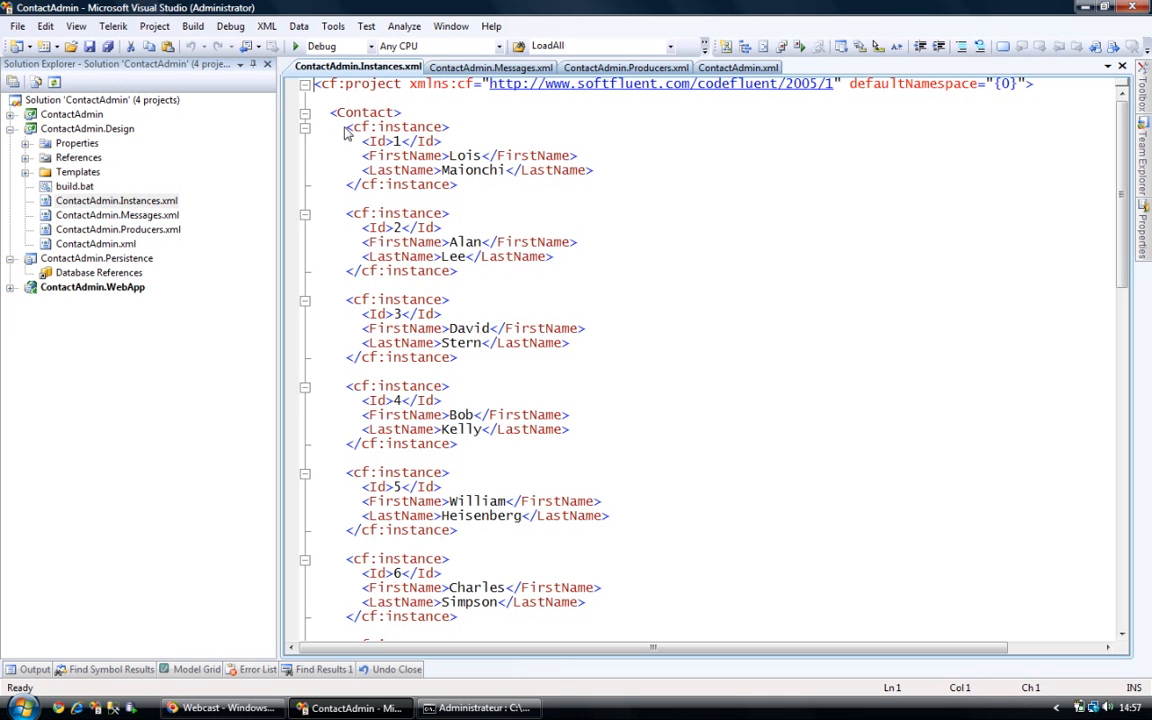
left_click_drag(347, 126, 458, 184)
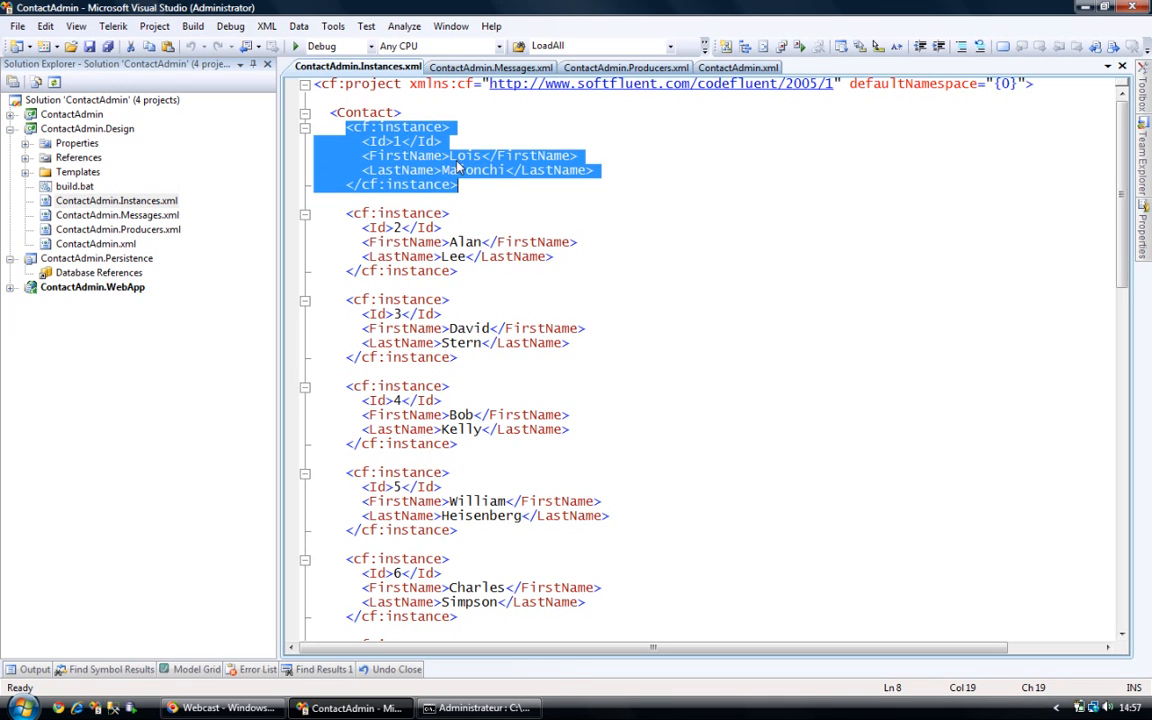
double_click(366, 112)
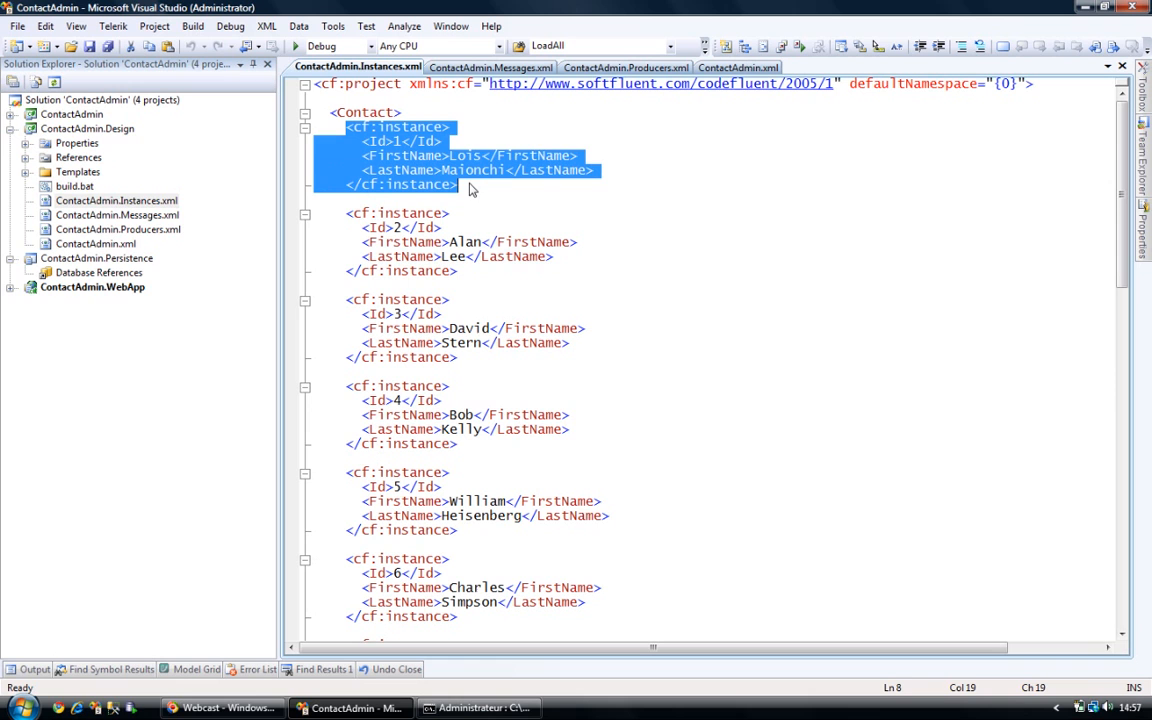
mouse_move(472, 289)
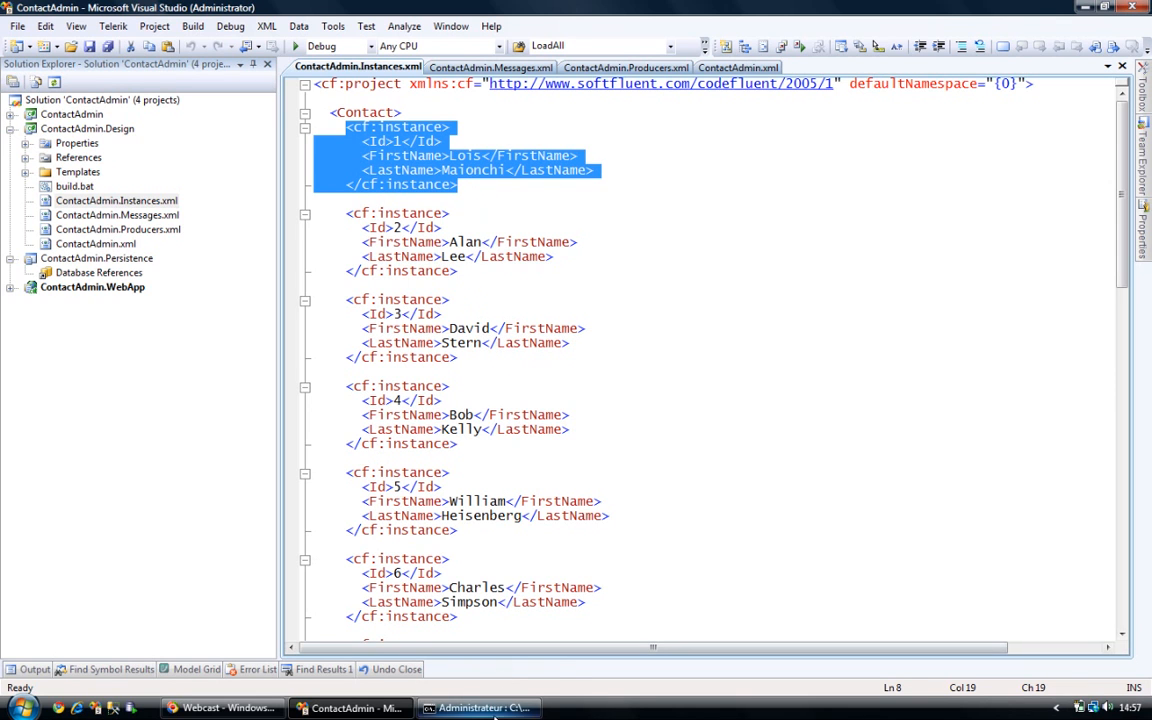
left_click(479, 708)
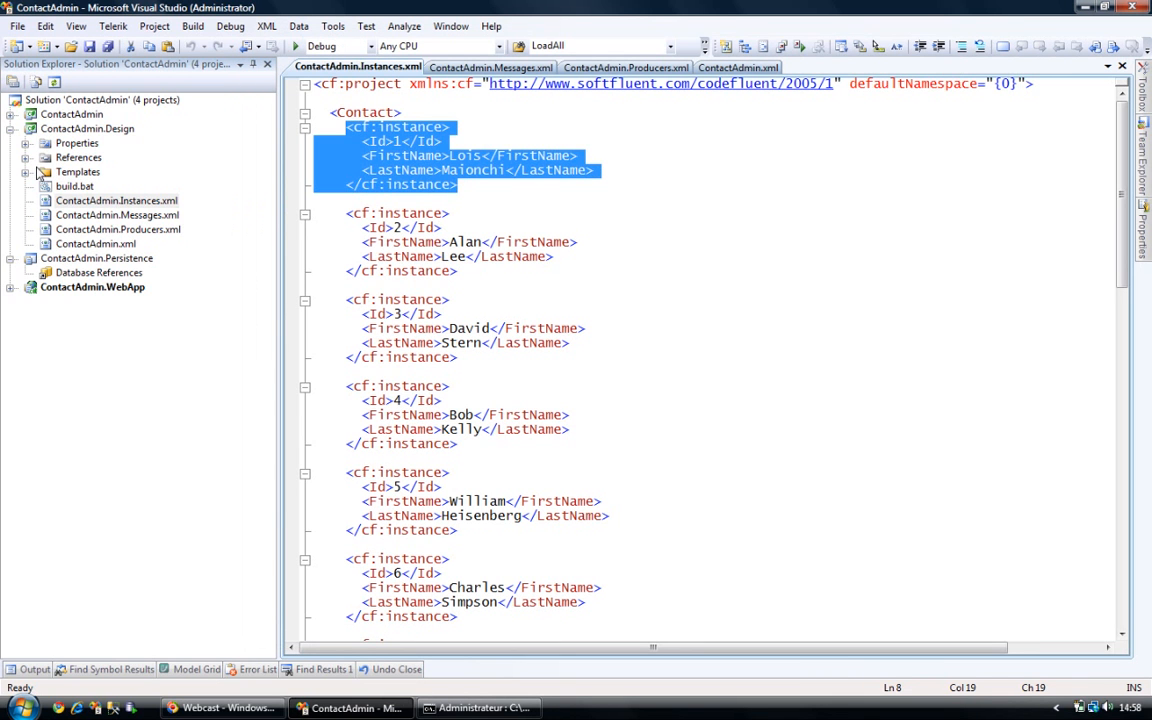
- Add the seven generated .sql scripts to ContactAdmin.Persistence via Add Existing Item
right_click(96, 258)
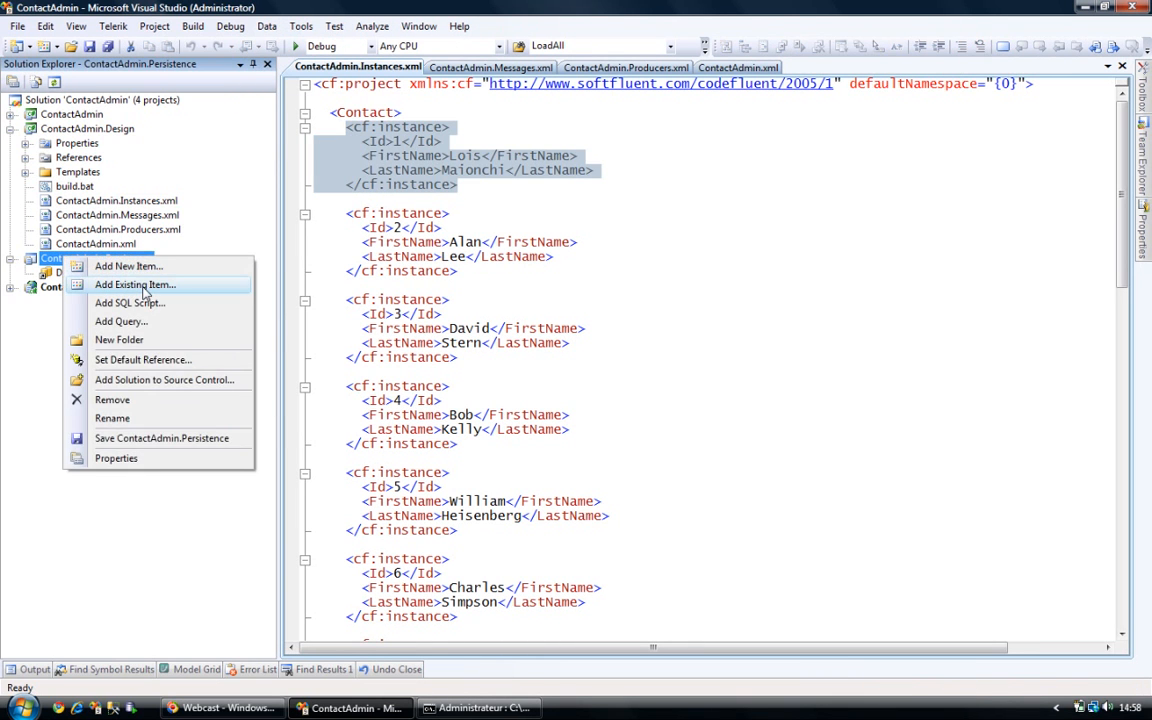
left_click(135, 284)
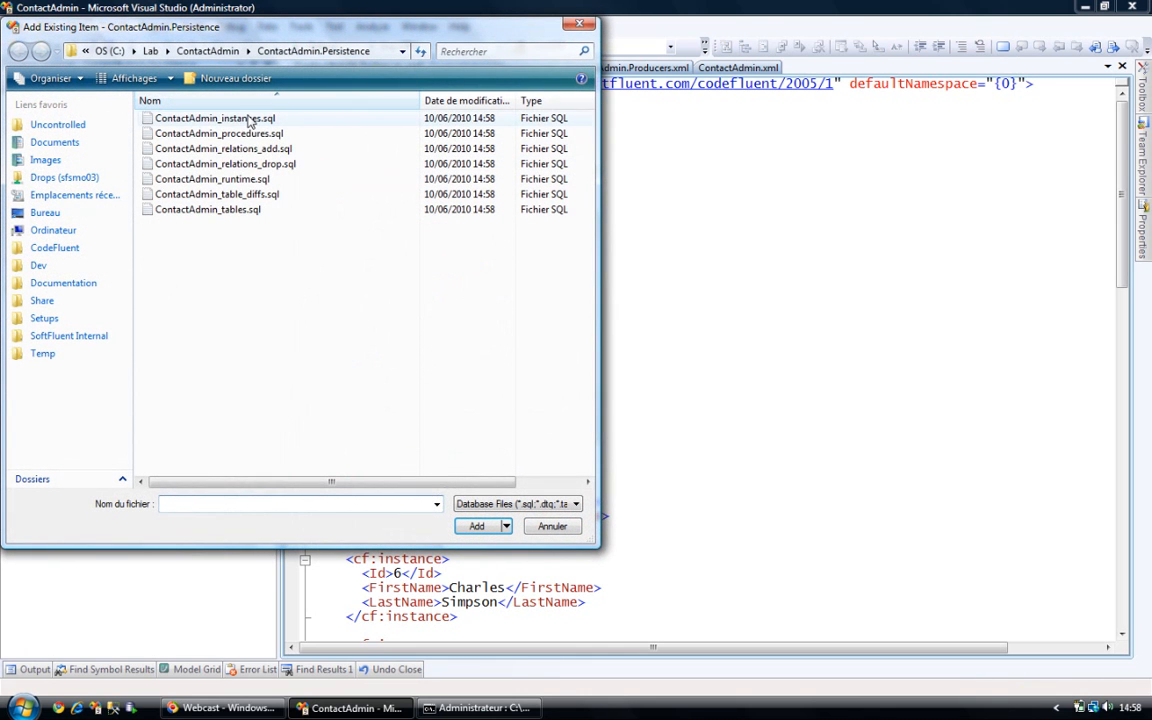
left_click(207, 209)
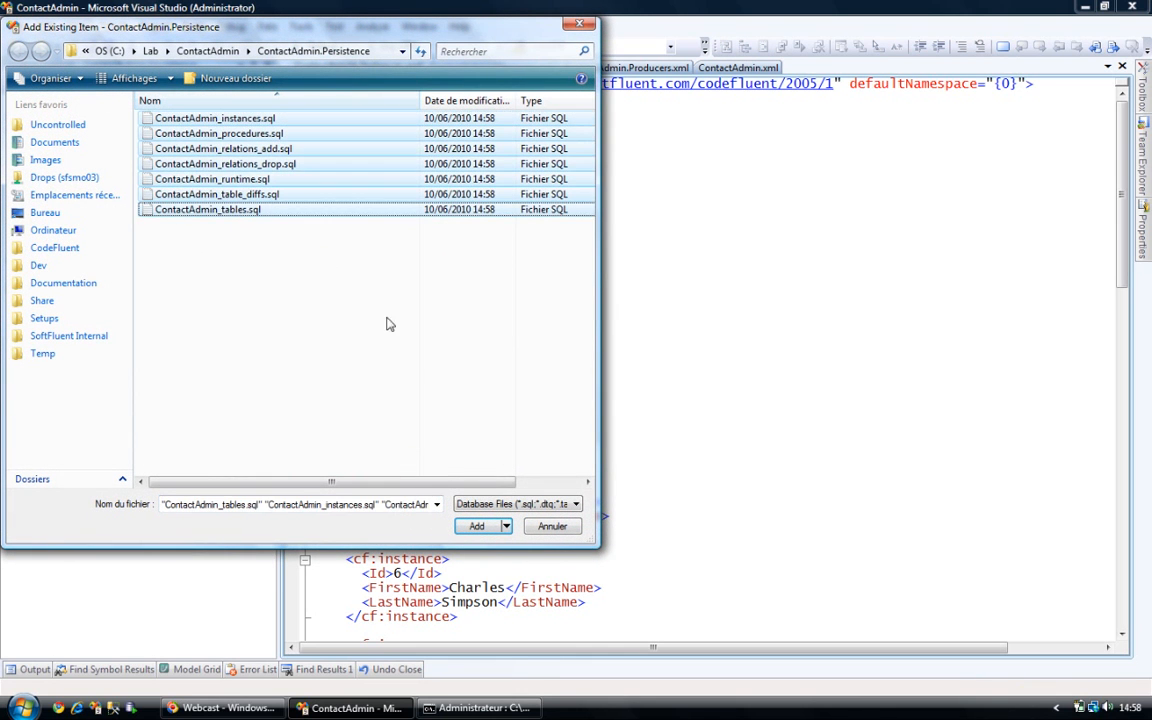
left_click(476, 526)
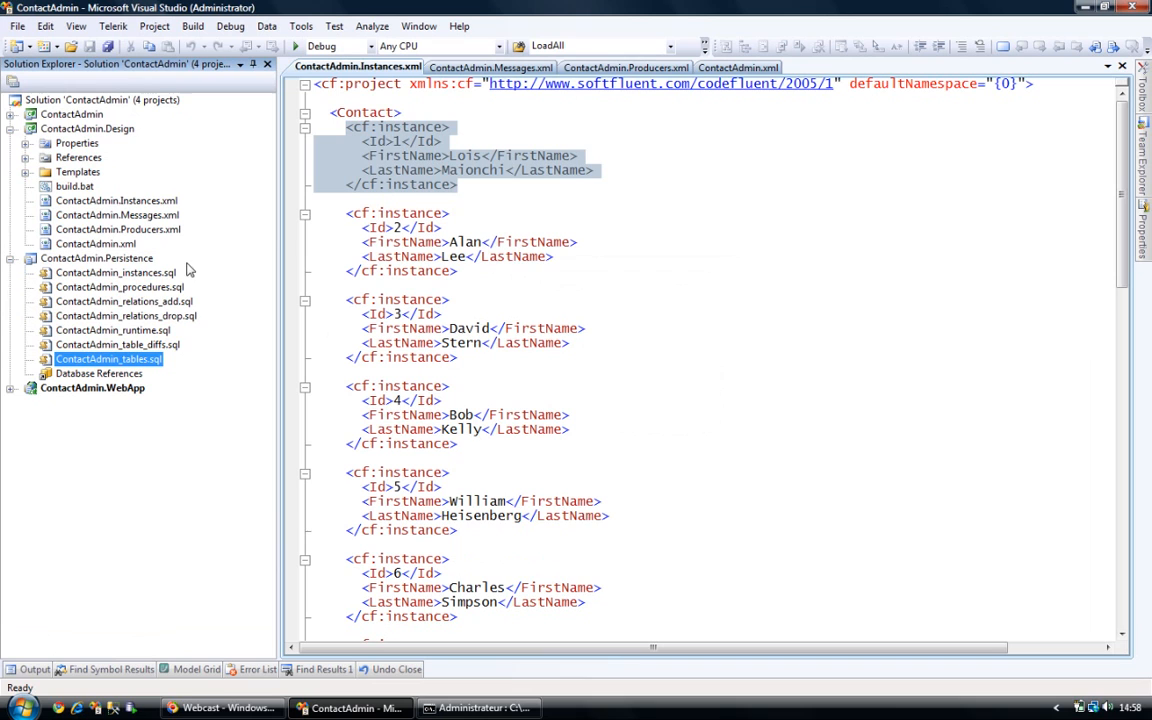
mouse_move(133, 303)
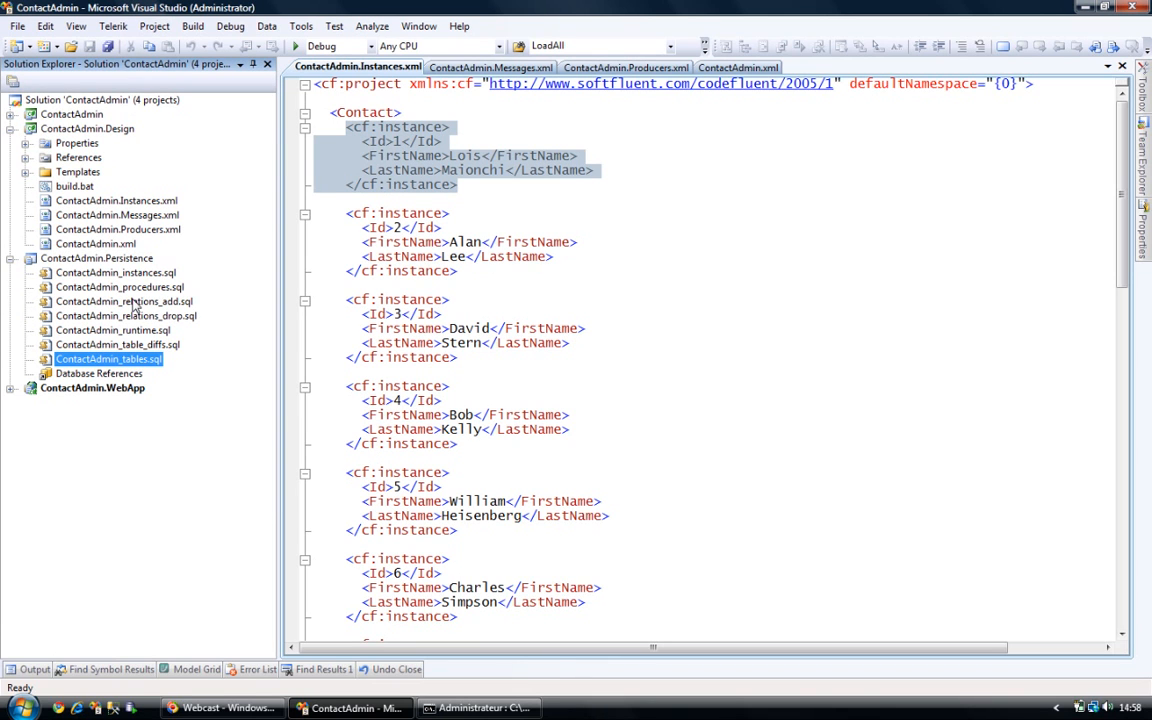
mouse_move(133, 305)
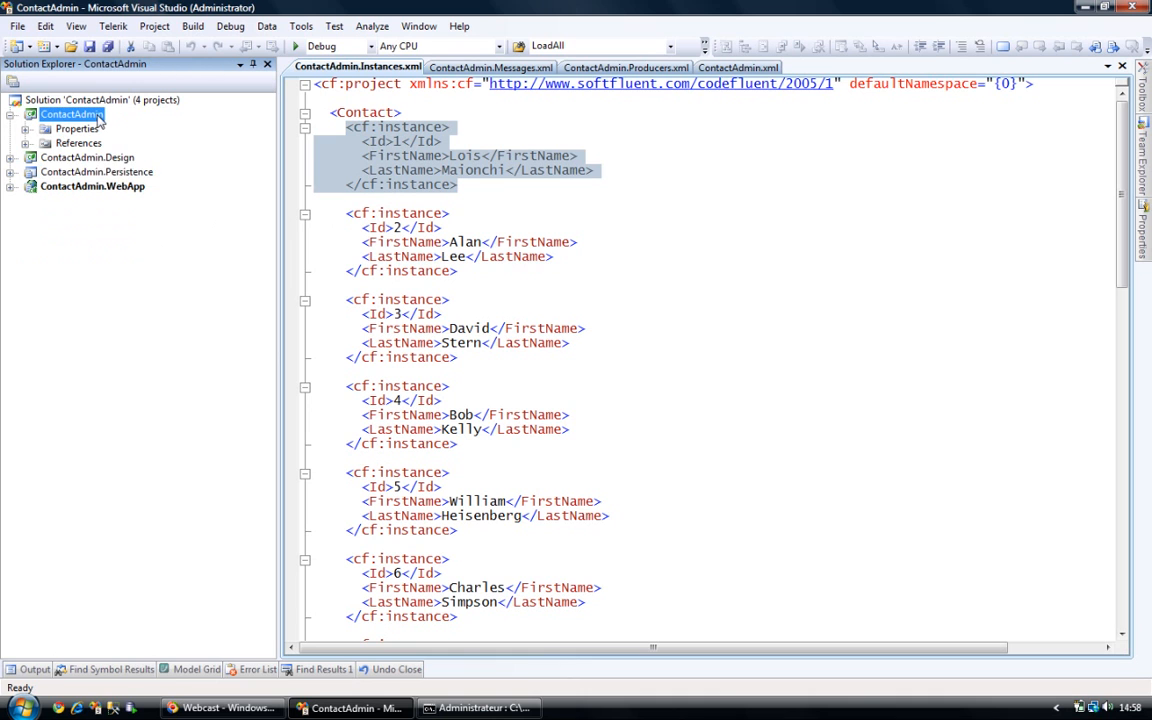
- Include Contact.cs, ContactCollection.cs and ResX files in ContactAdmin, then build the project
right_click(70, 113)
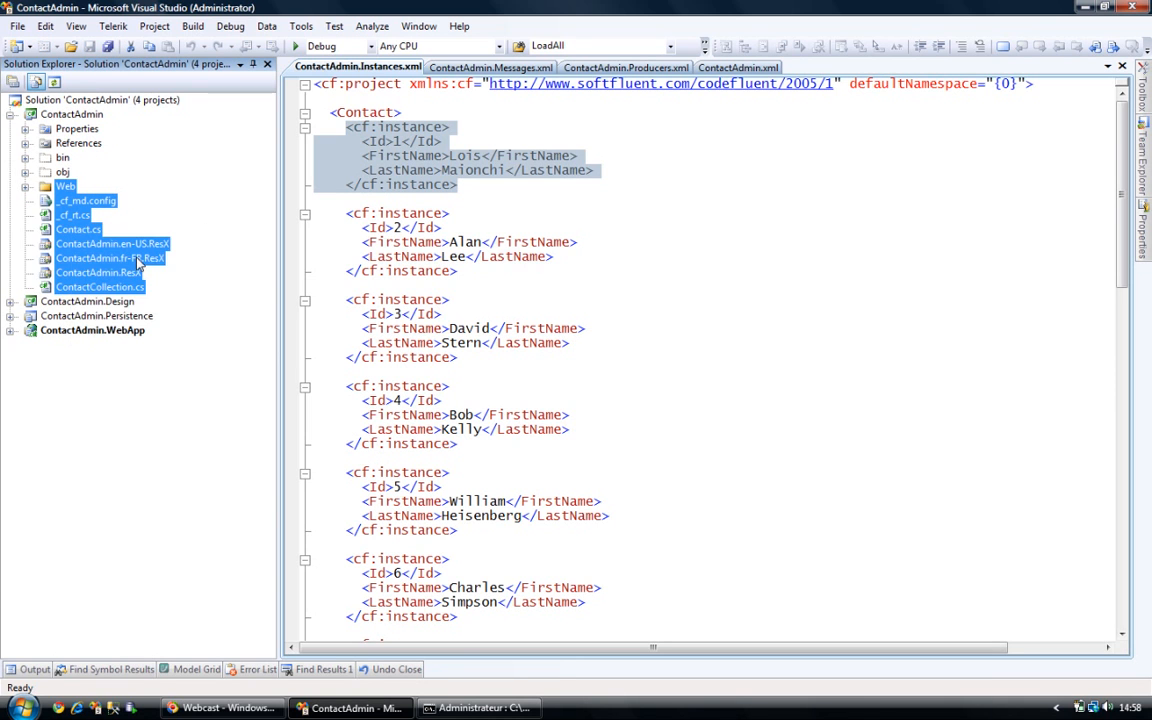
left_click(25, 143)
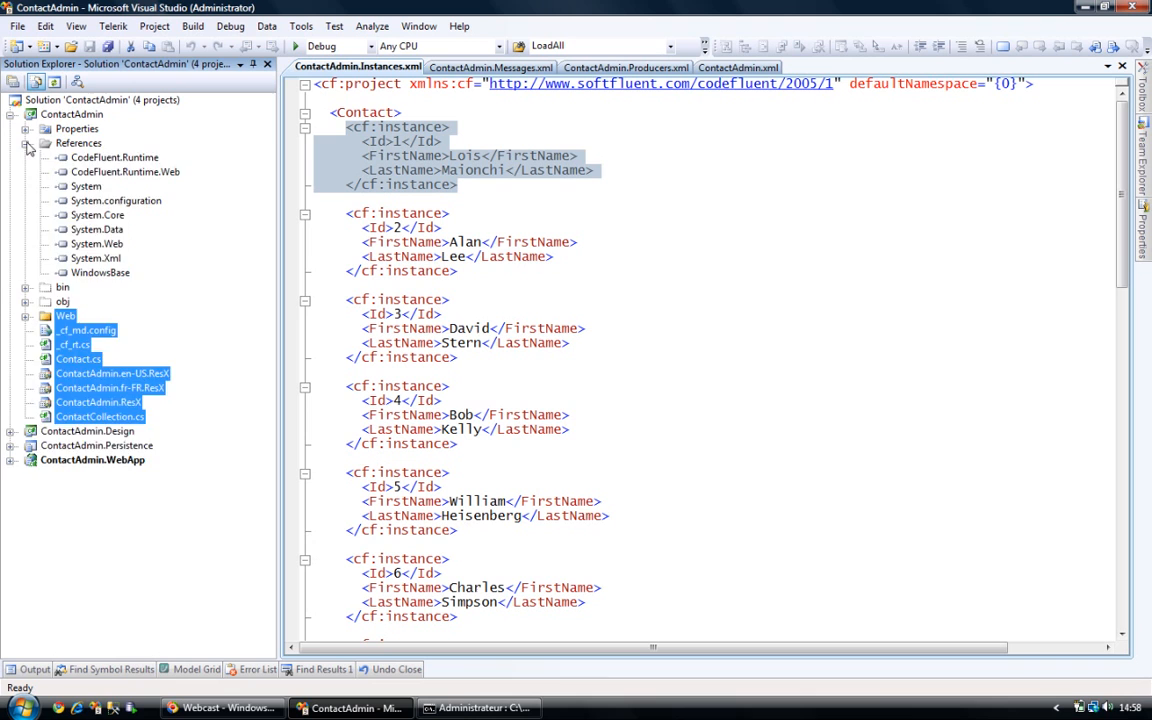
right_click(71, 113)
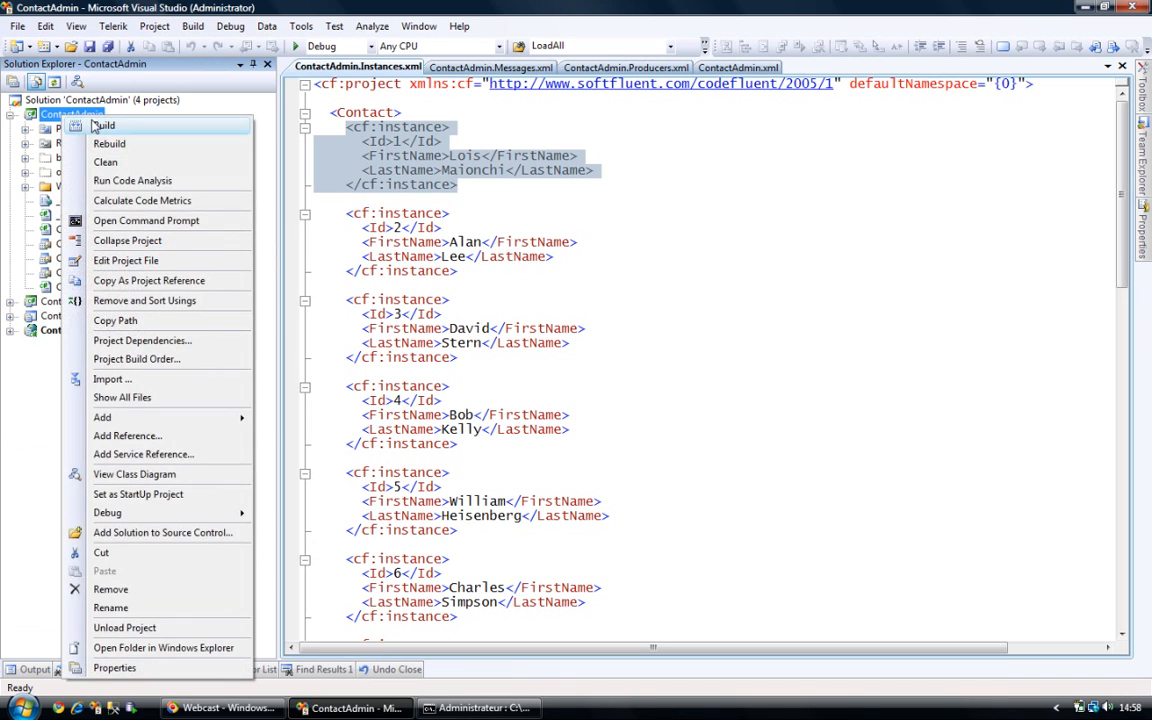
left_click(104, 124)
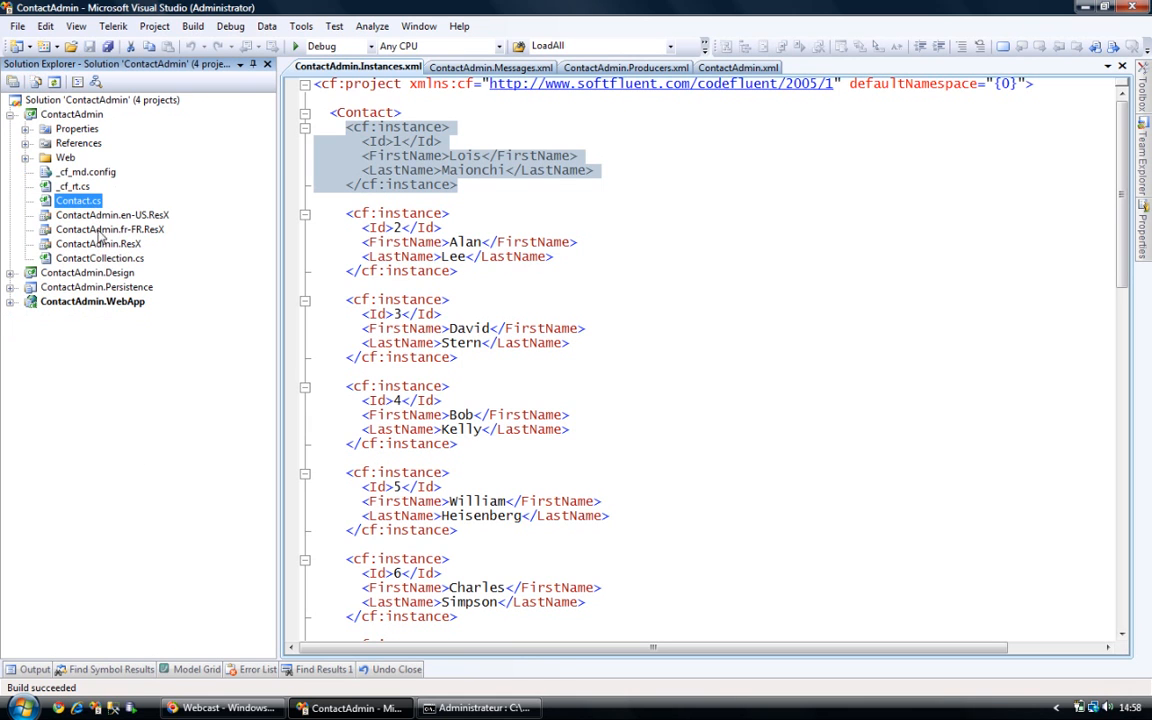
- Open ContactCollection.cs and browse its members such as LoadAll, GetItem and Delete
left_click(99, 258)
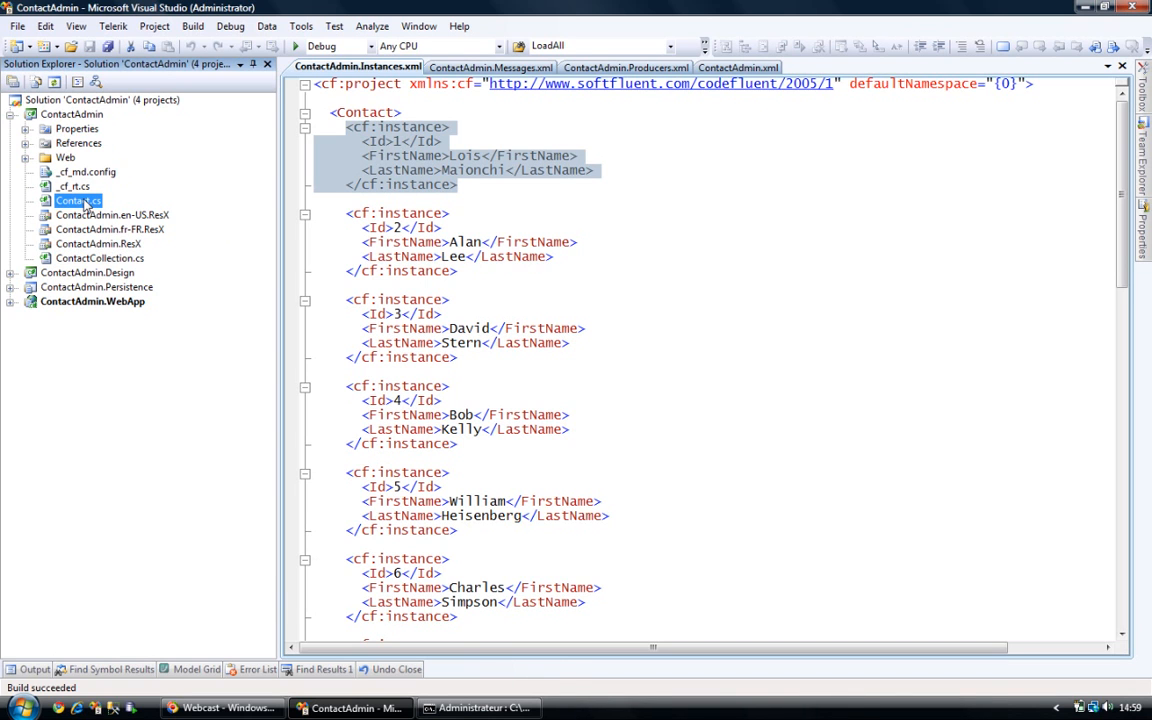
left_click(99, 258)
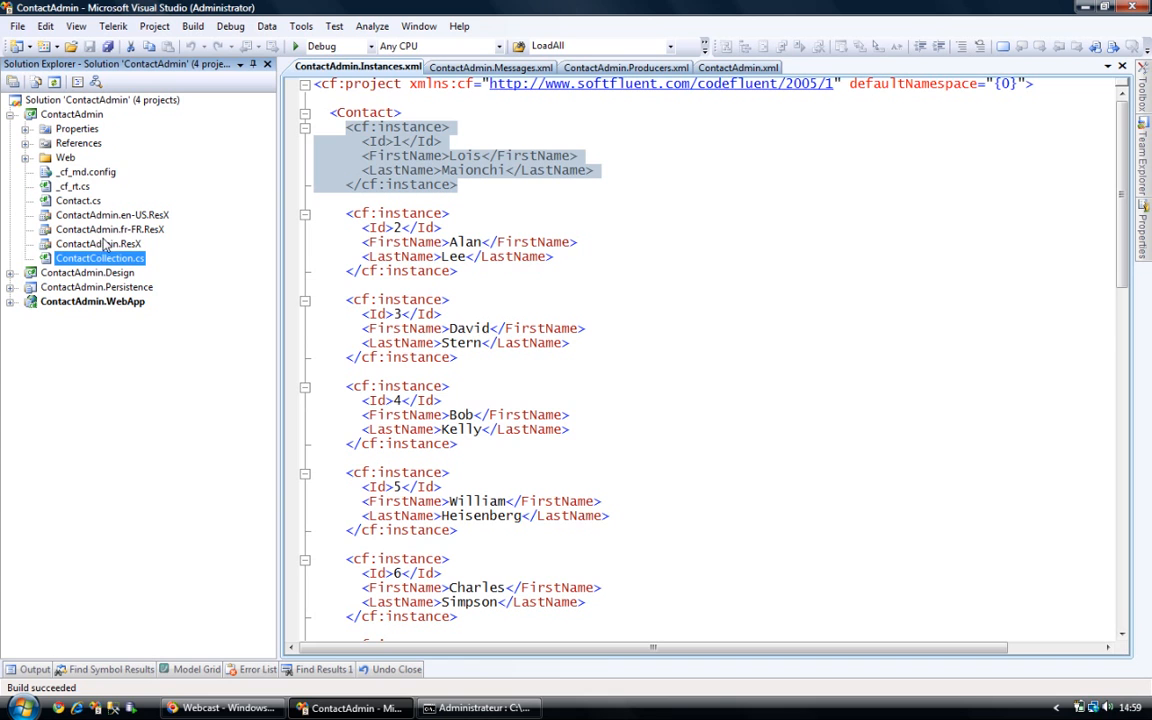
double_click(99, 258)
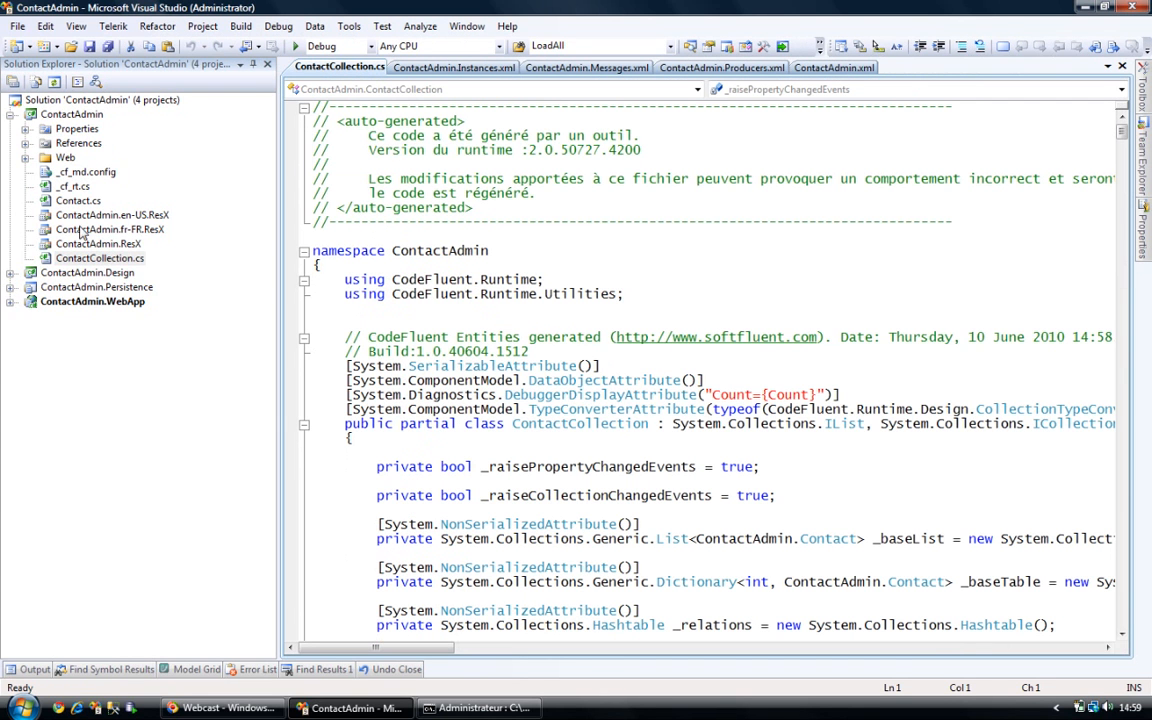
mouse_move(507, 323)
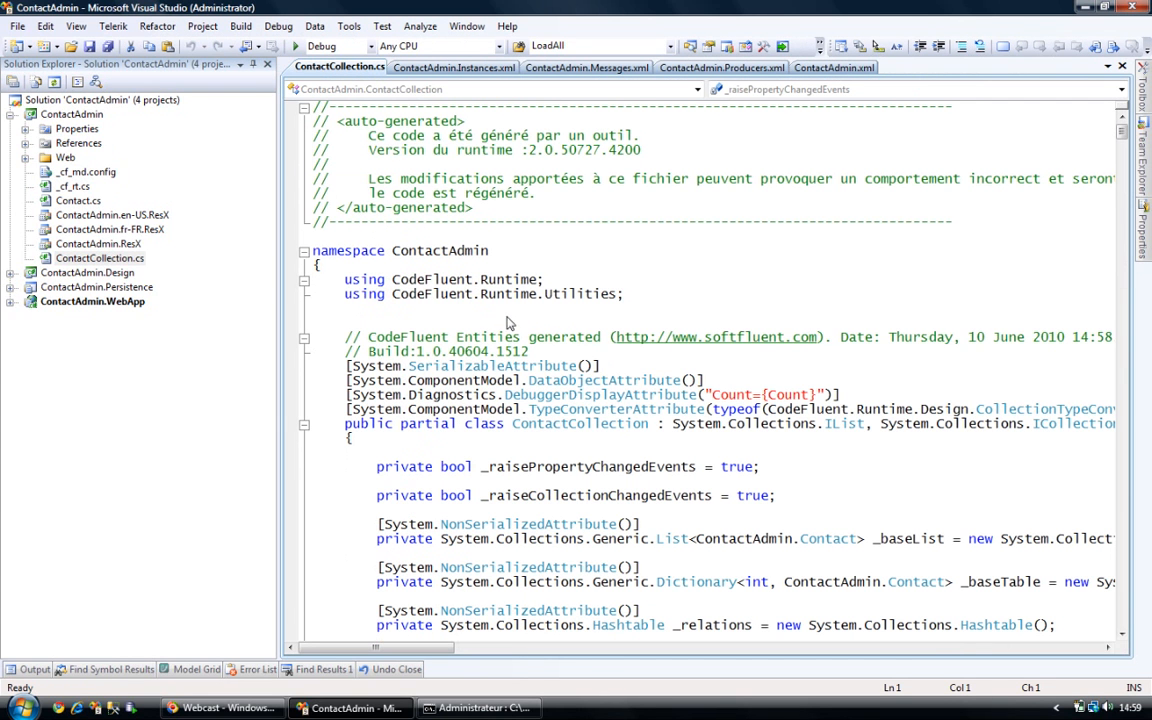
scroll("right", 3)
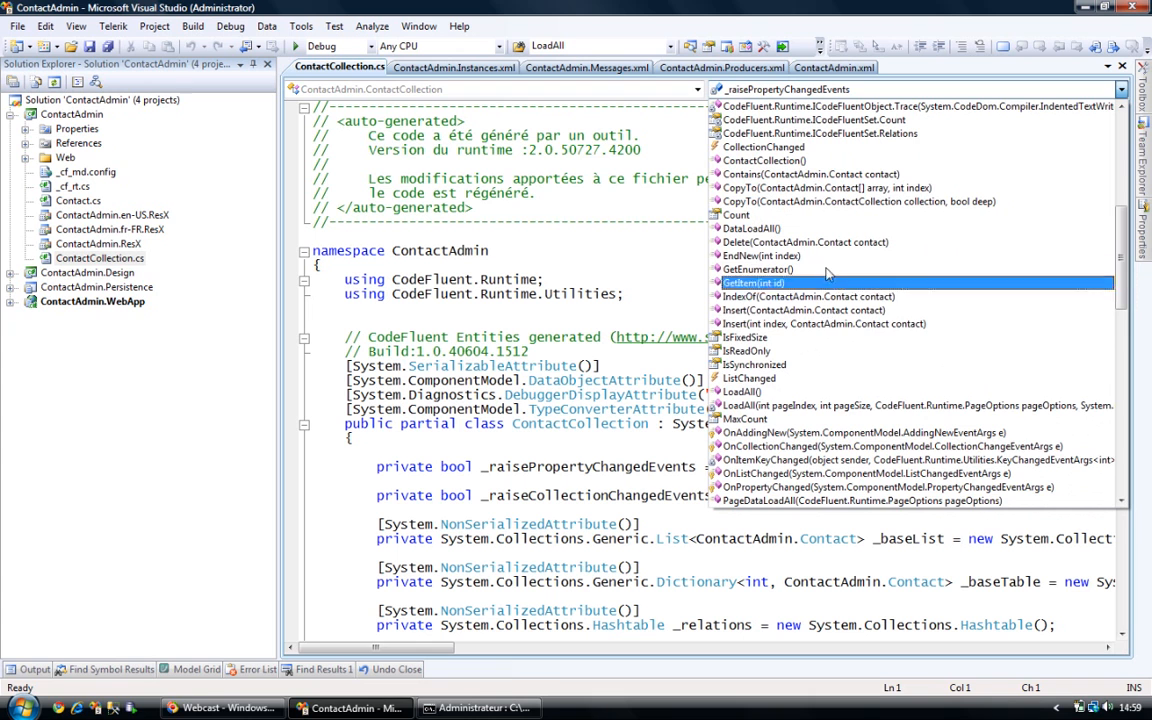
scroll("down", 3)
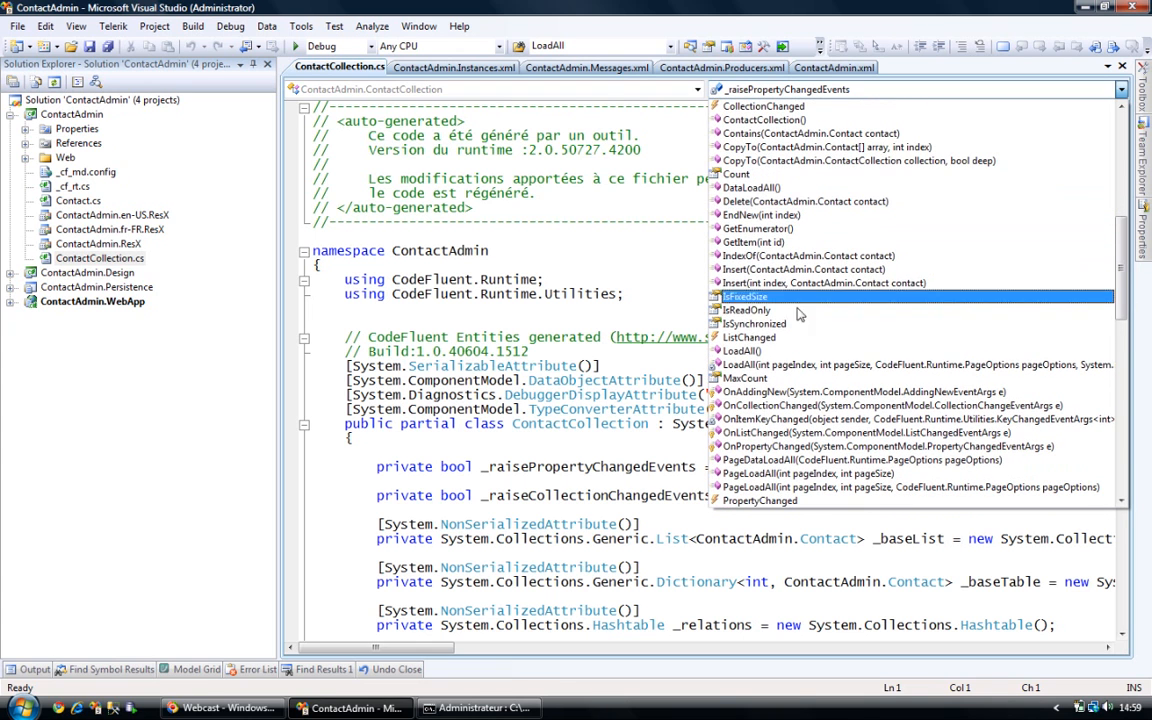
mouse_move(765, 350)
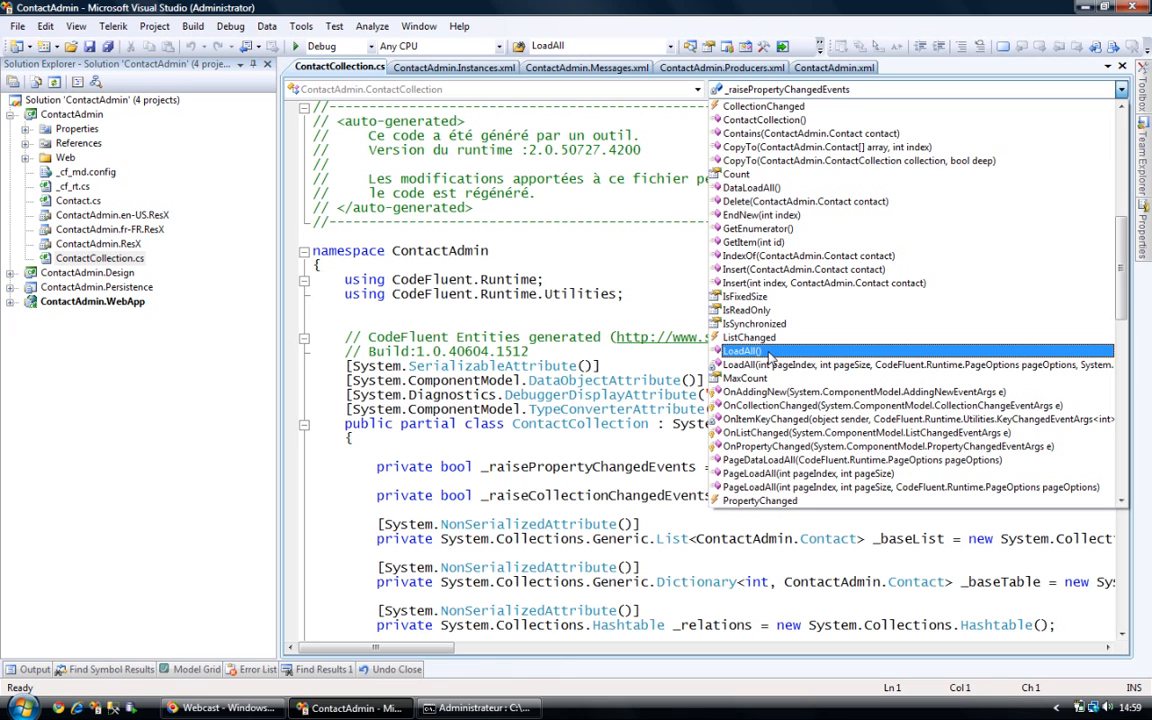
mouse_move(625, 355)
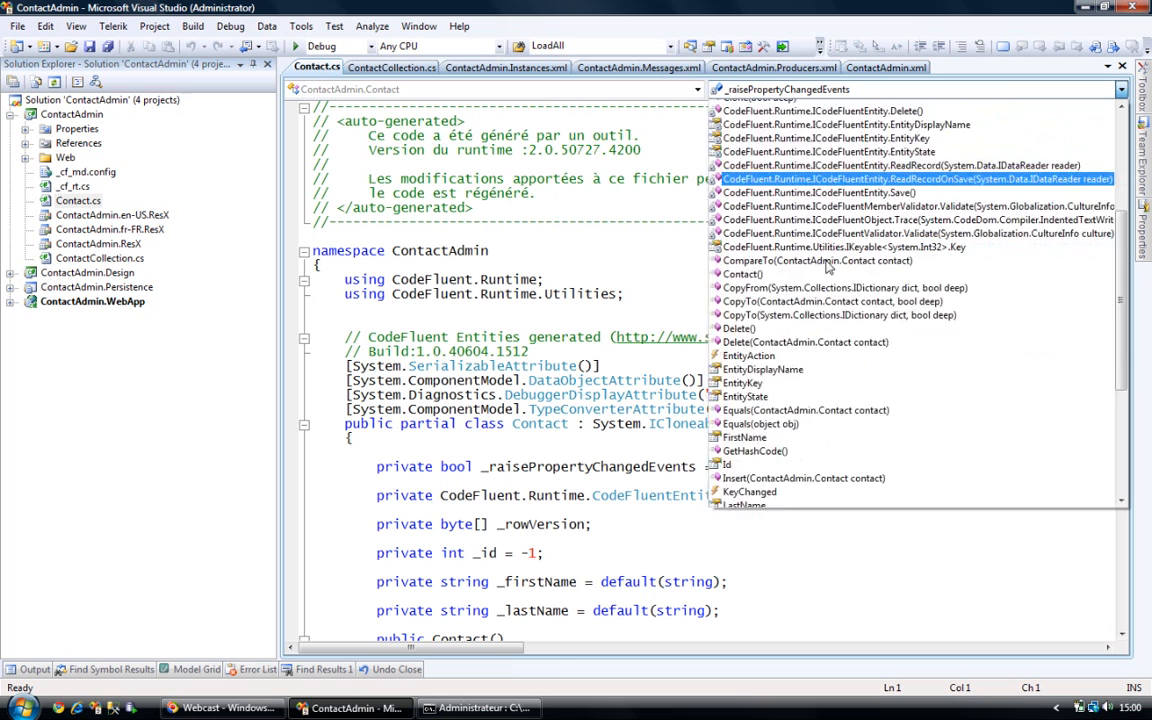
- Scroll through Contact.cs members such as Insert, Load, LoadById, Save and Delete
scroll("down", 3)
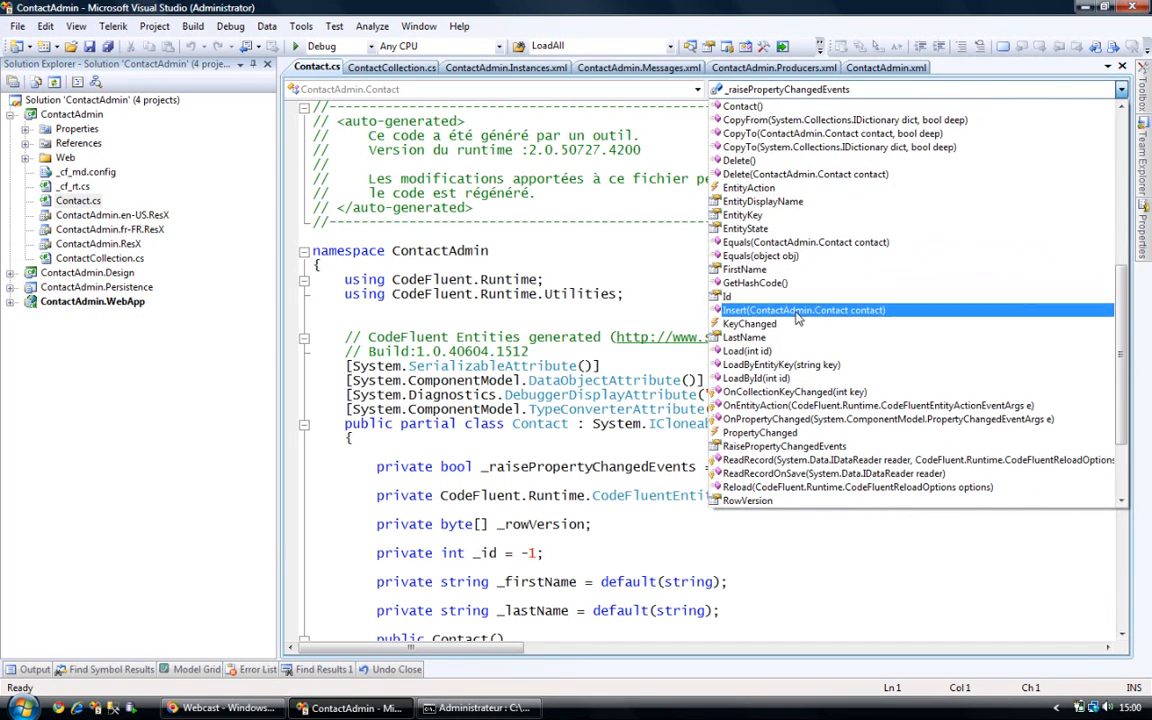
scroll("down", 3)
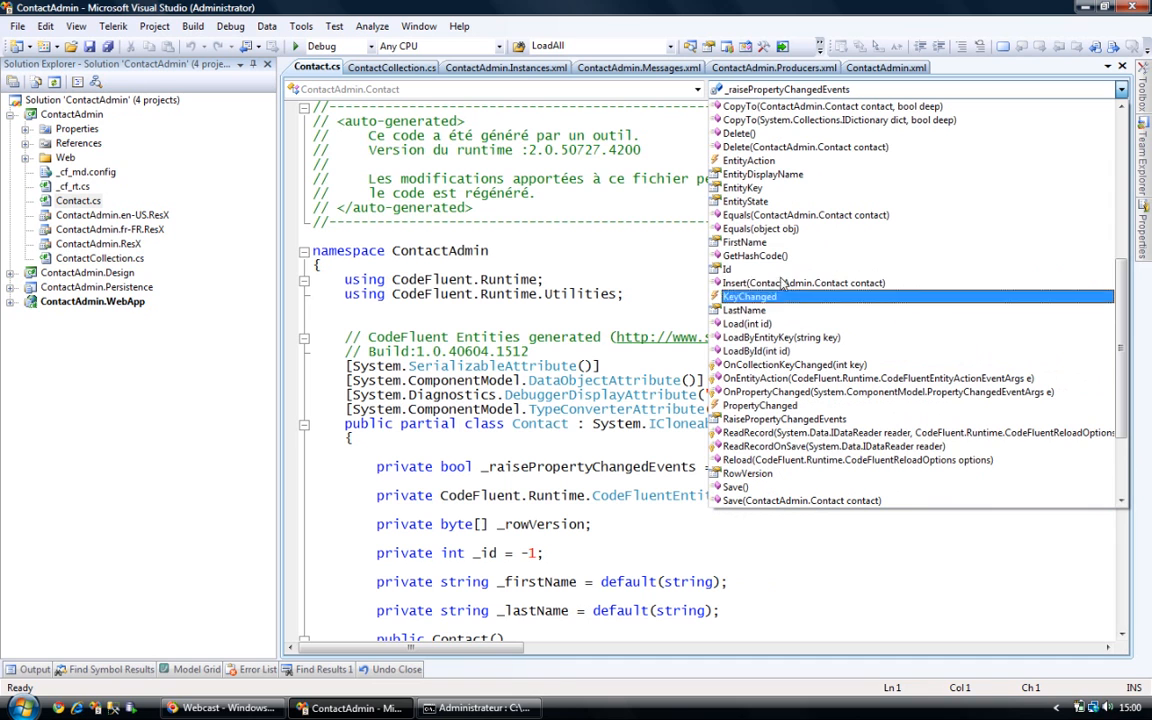
mouse_move(800, 307)
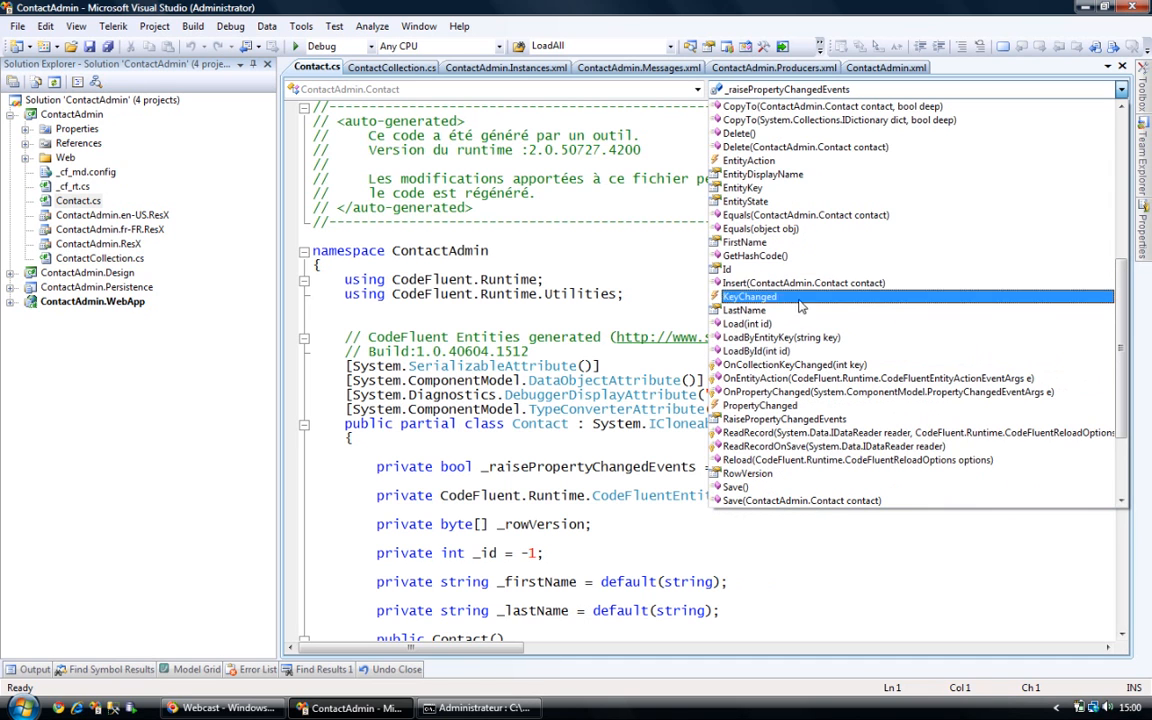
mouse_move(750, 337)
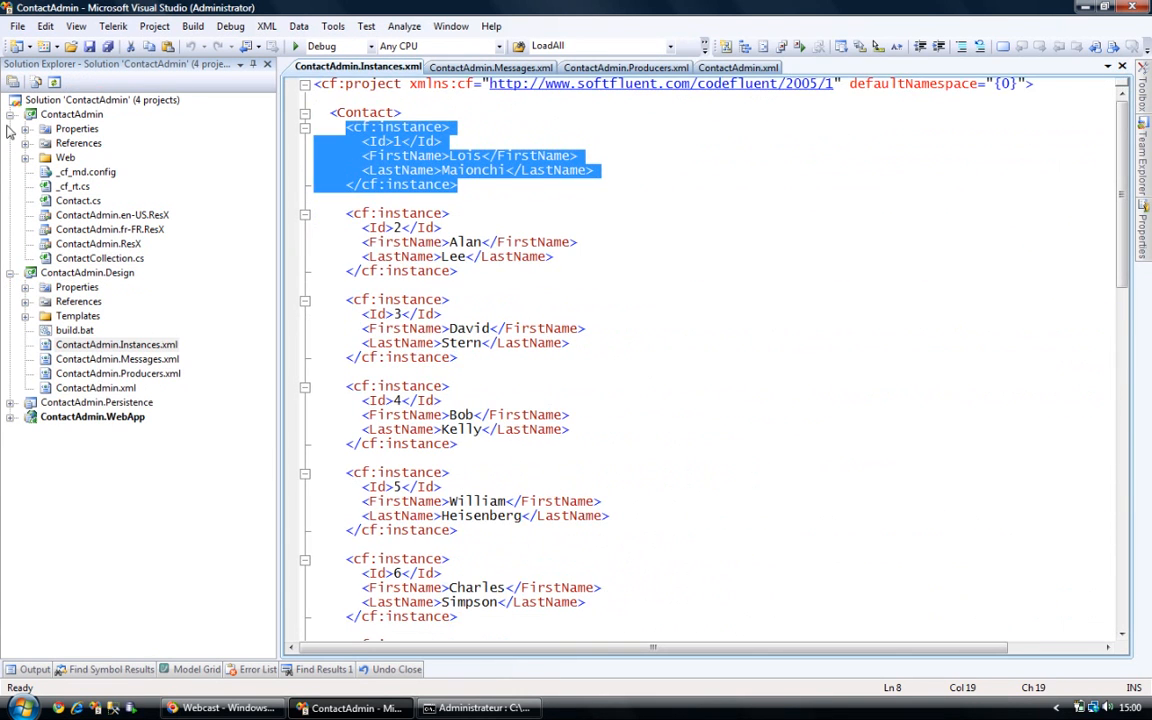
- Show all files in ContactAdmin.WebApp and include ContactList.aspx in the project
left_click(9, 114)
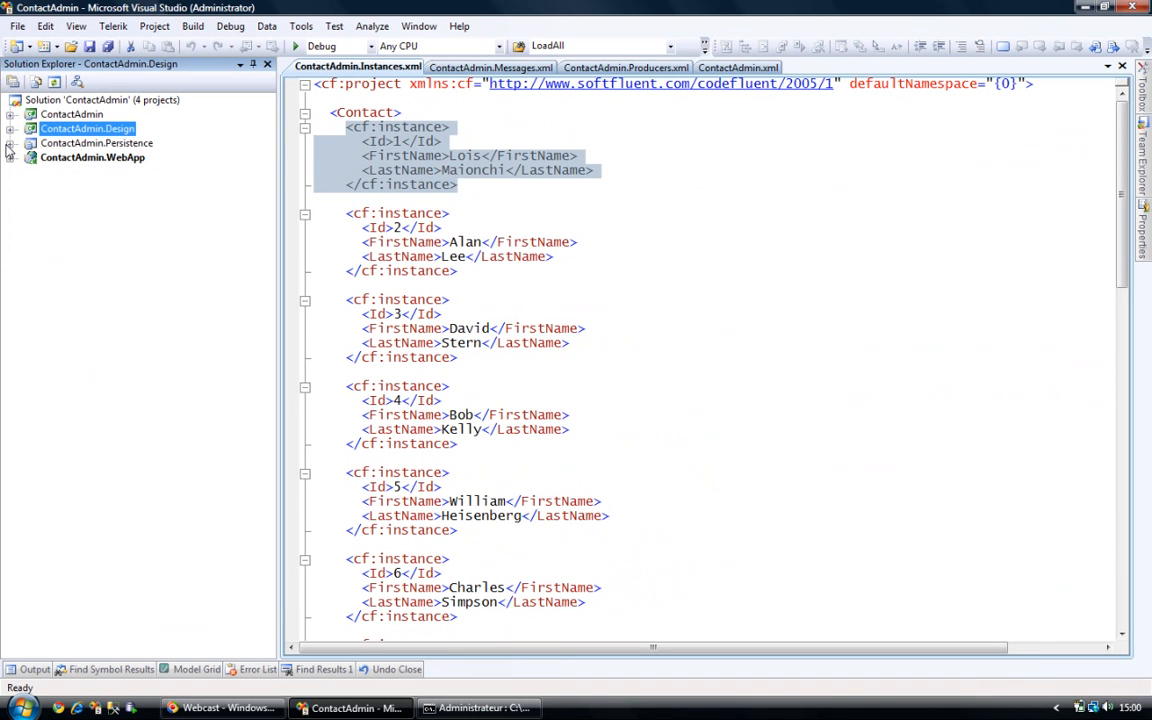
left_click(11, 158)
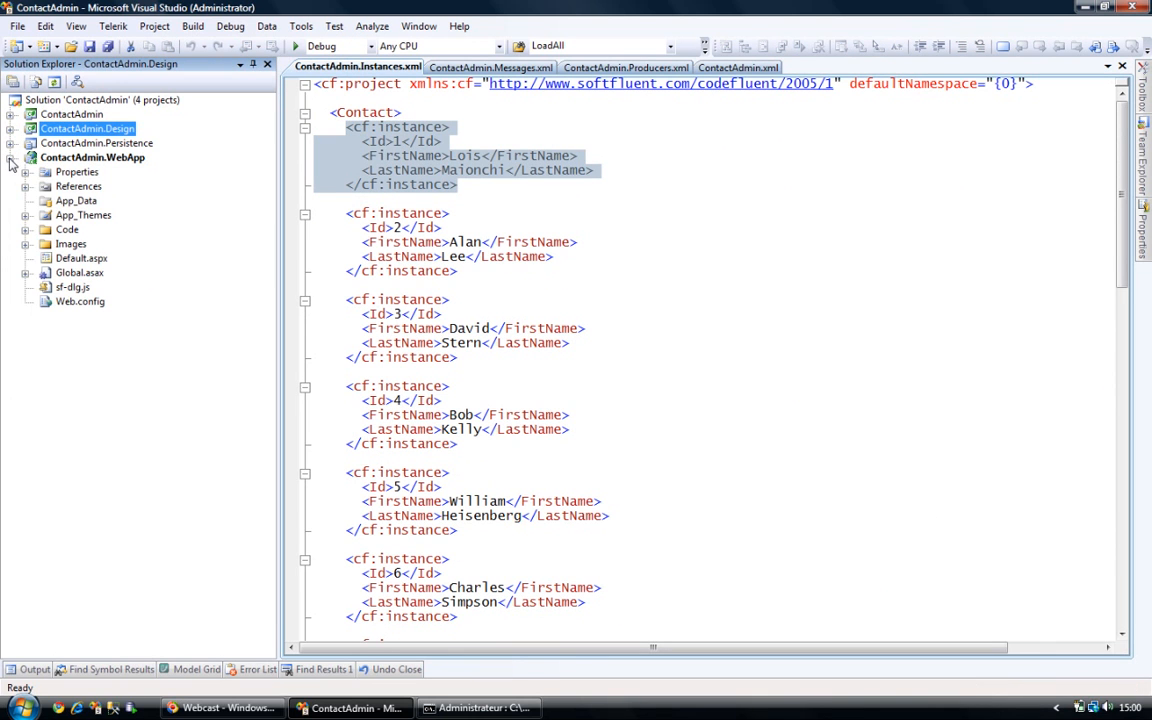
right_click(93, 157)
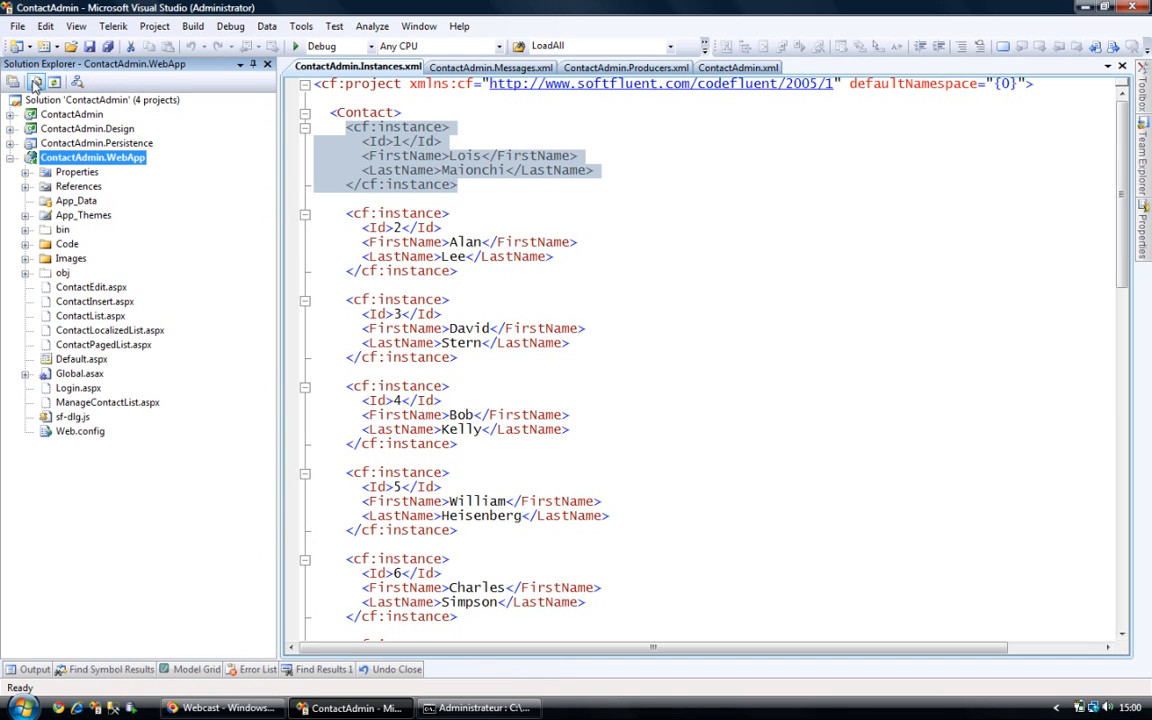
right_click(90, 315)
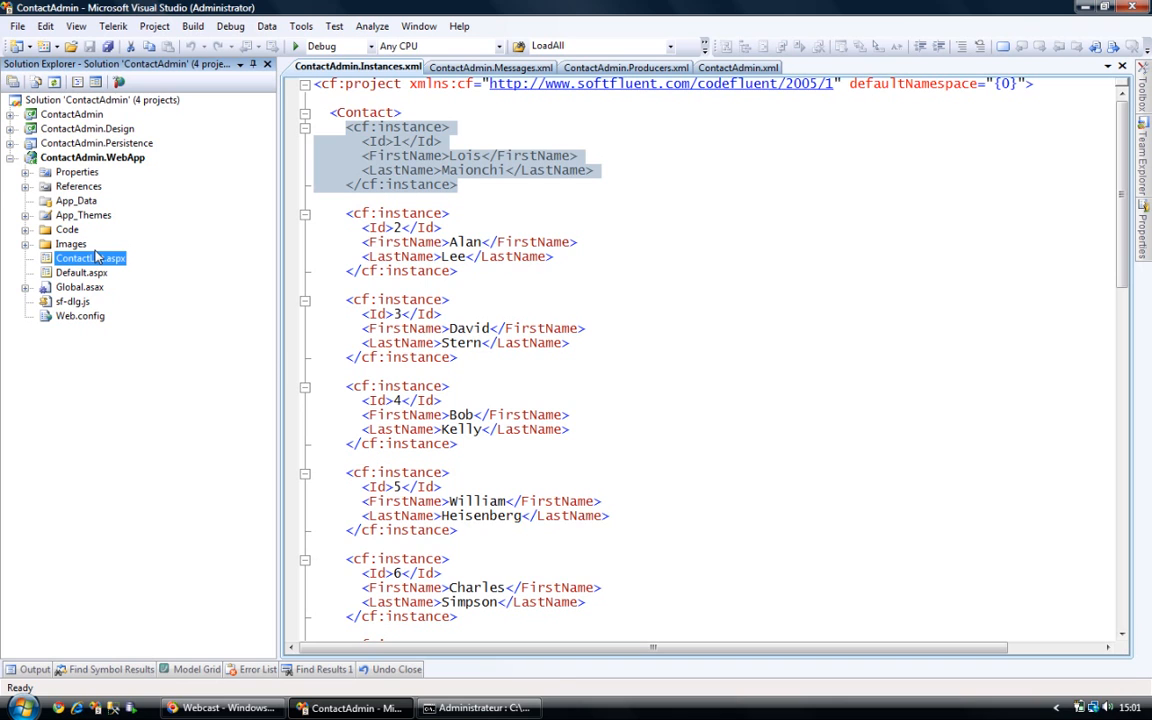
mouse_move(98, 260)
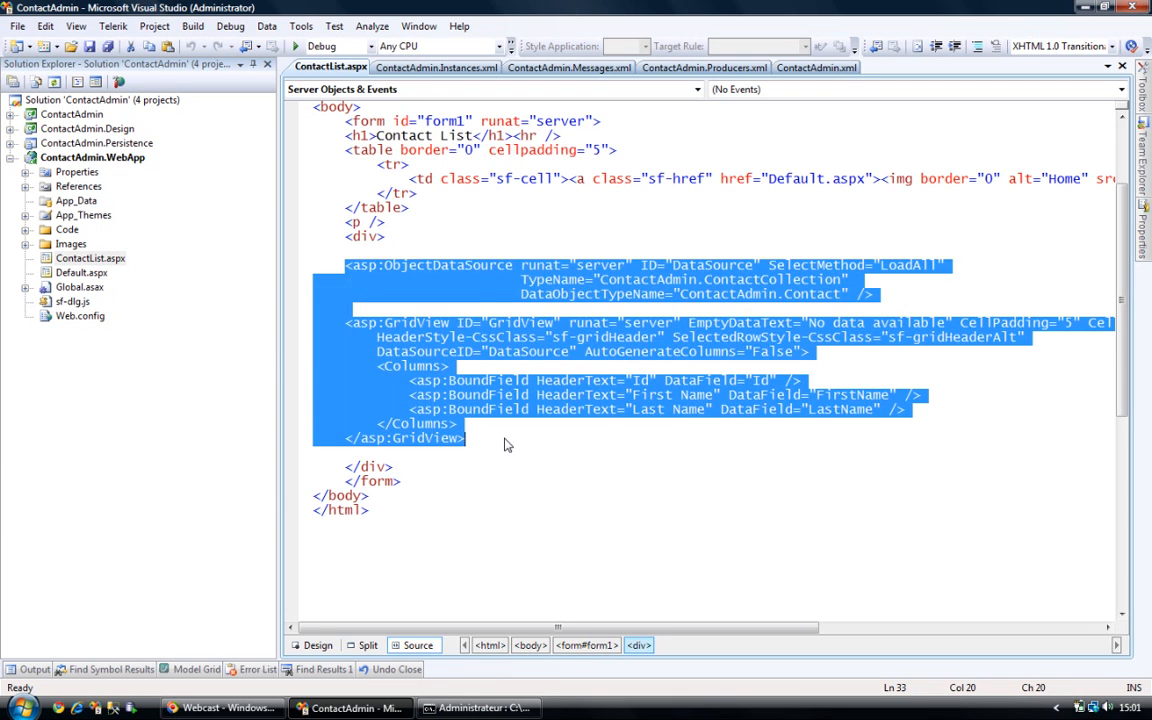
- Inspect ContactList.aspx source, selecting the ContactCollection TypeName of the ObjectDataSource
left_click(441, 273)
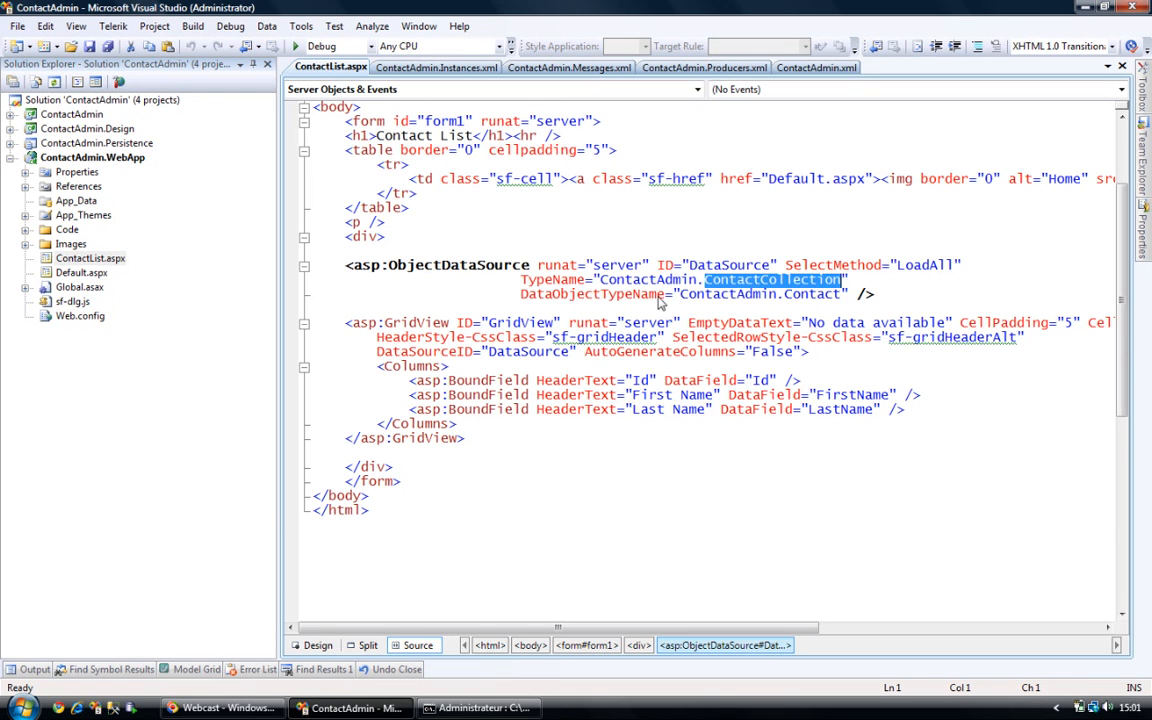
mouse_move(737, 288)
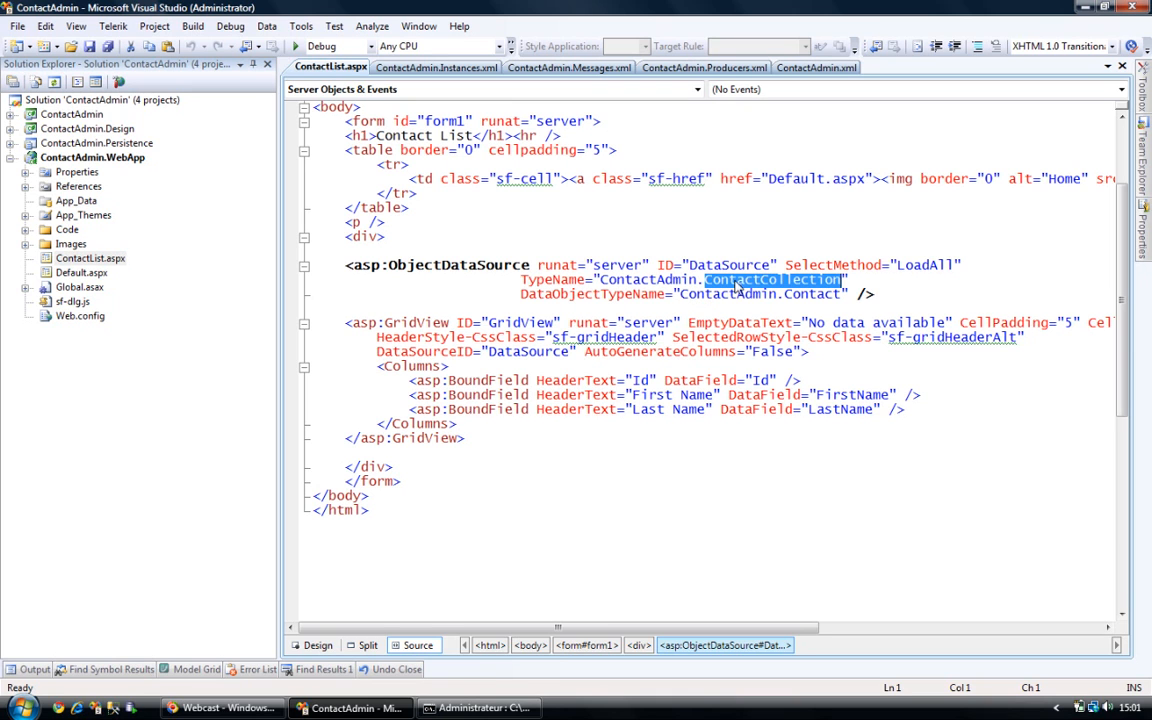
double_click(813, 293)
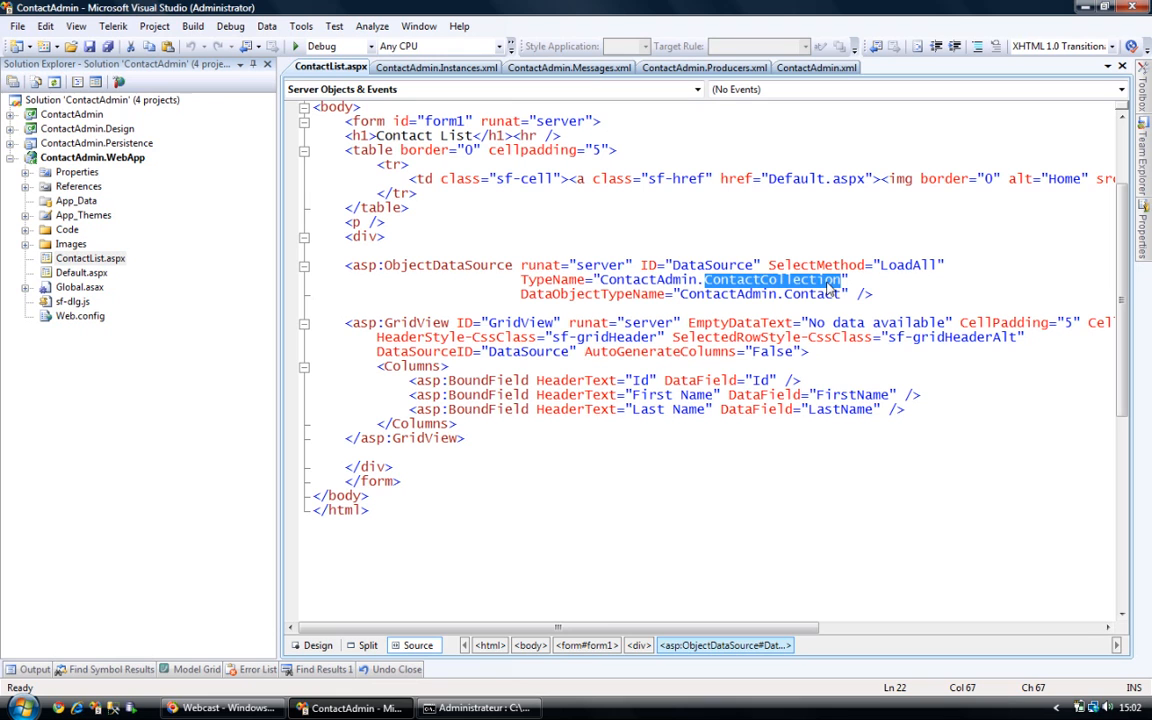
mouse_move(810, 280)
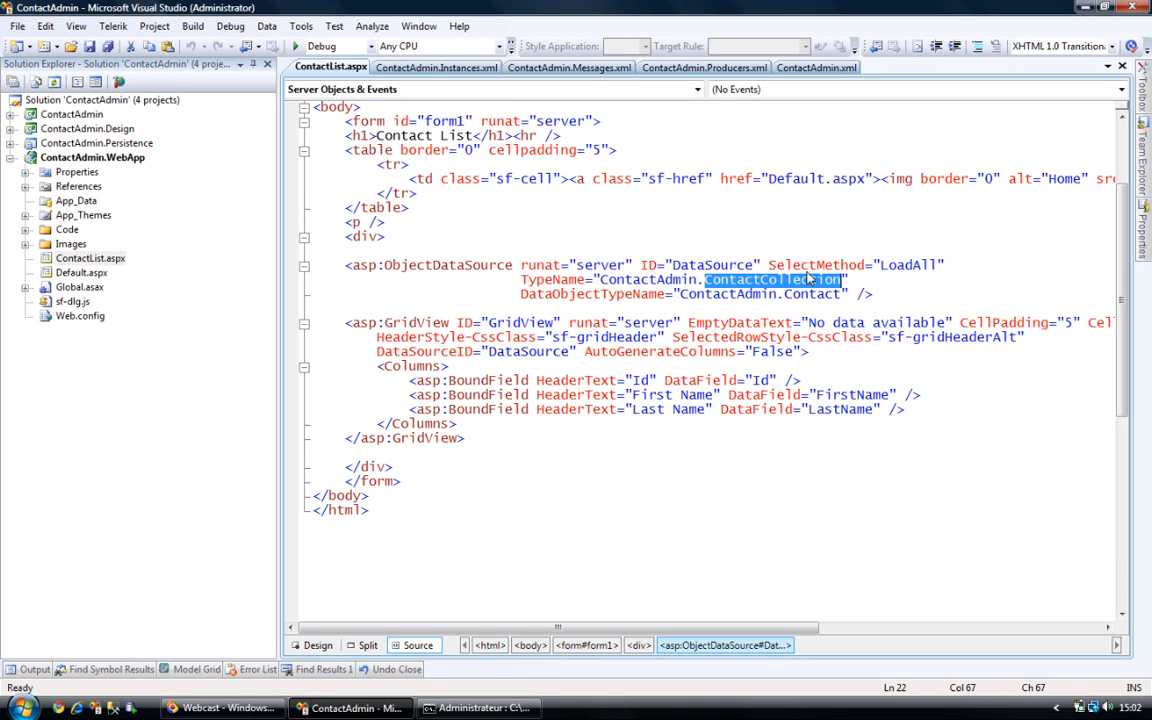
mouse_move(872, 275)
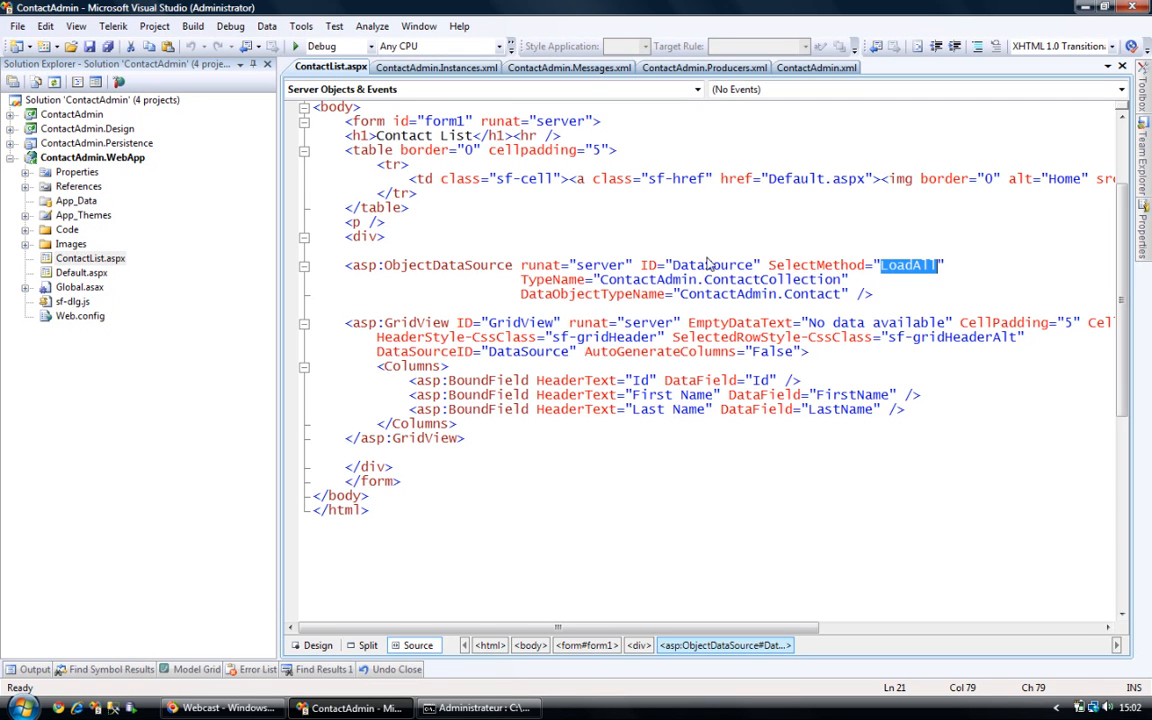
mouse_move(610, 268)
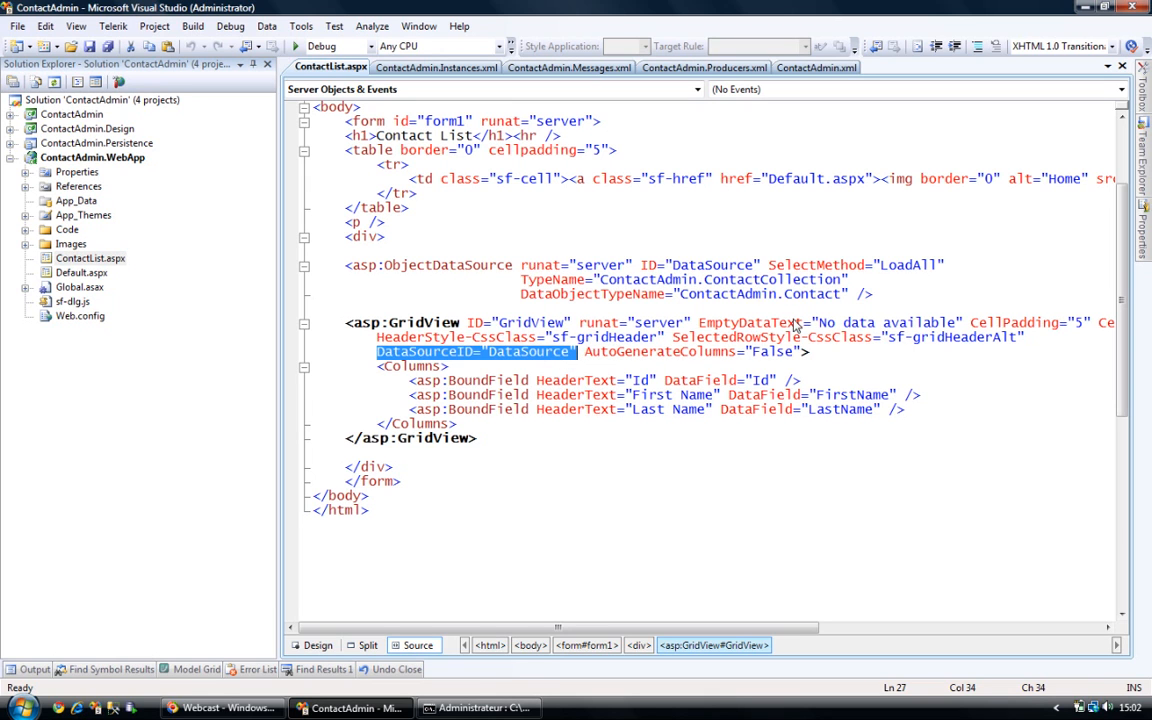
mouse_move(590, 360)
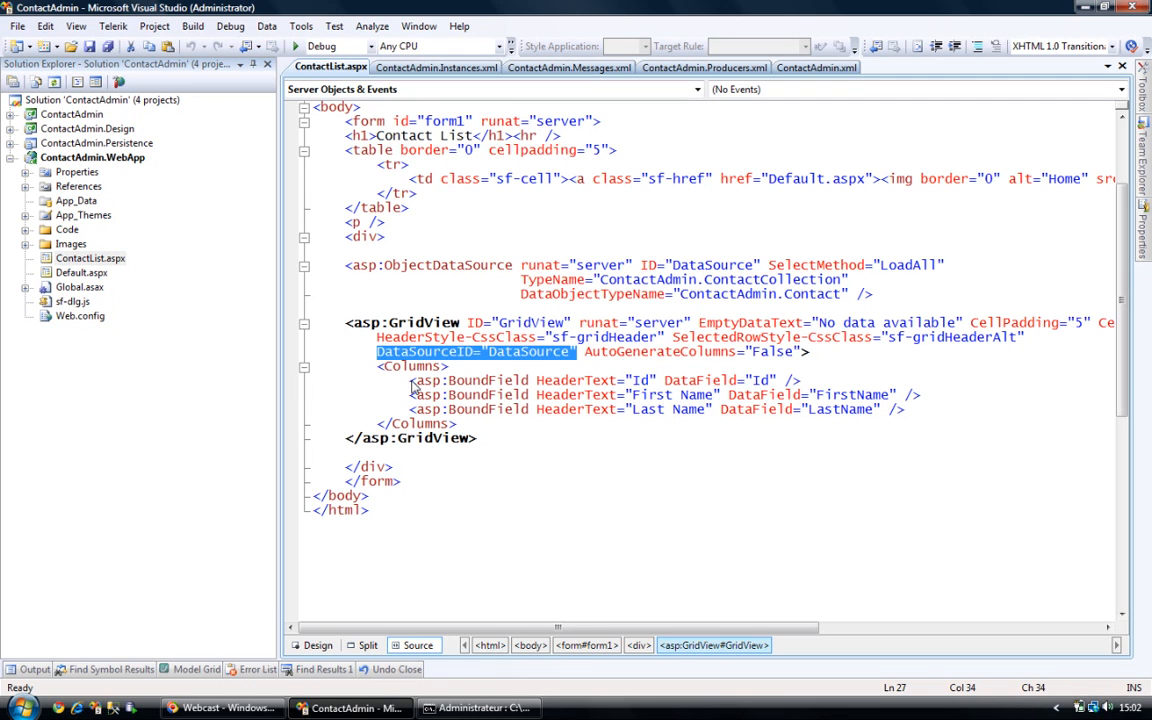
mouse_move(647, 401)
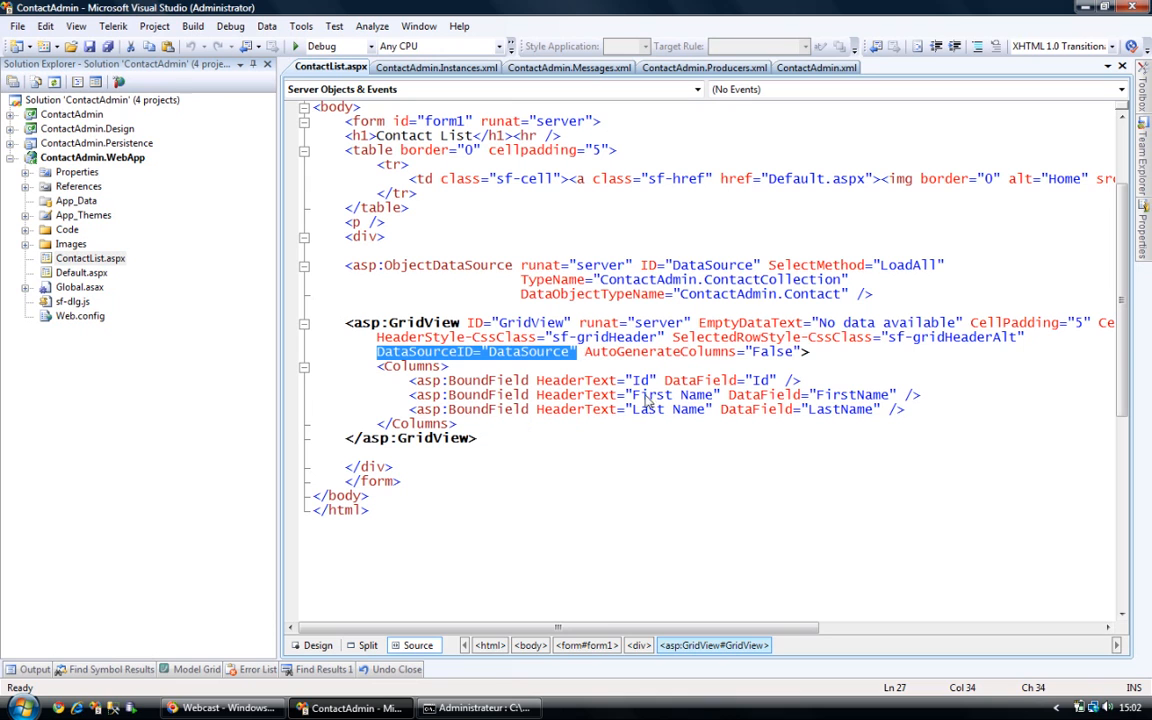
mouse_move(647, 418)
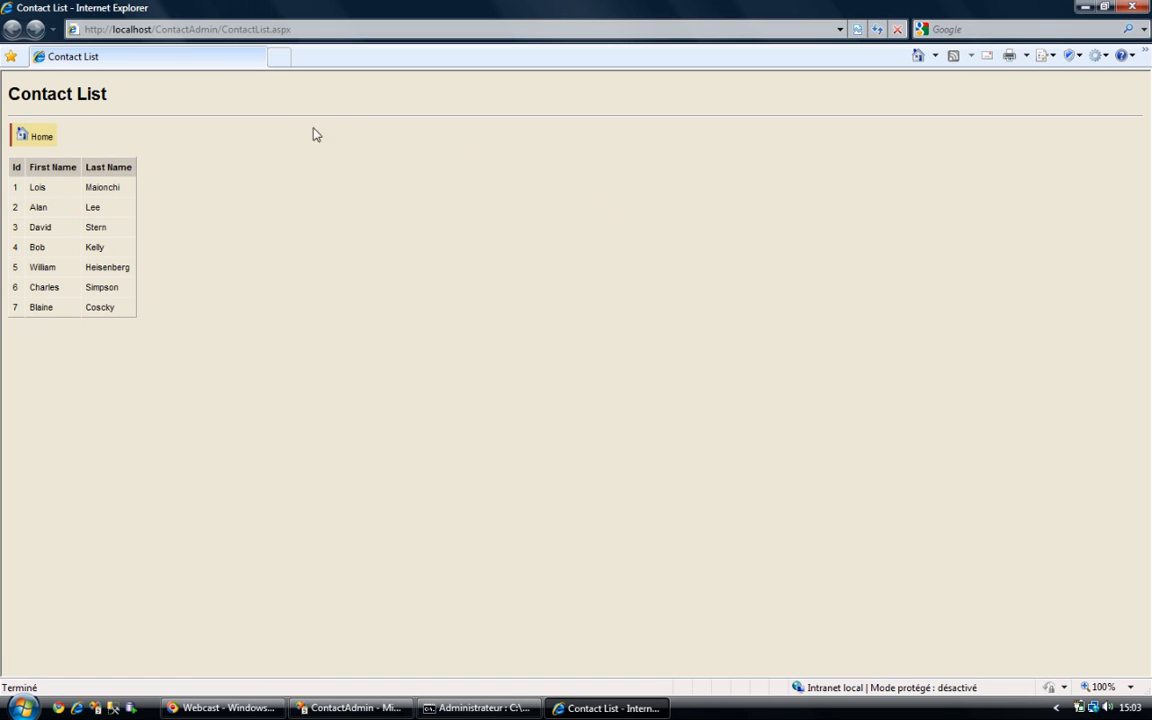
mouse_move(210, 181)
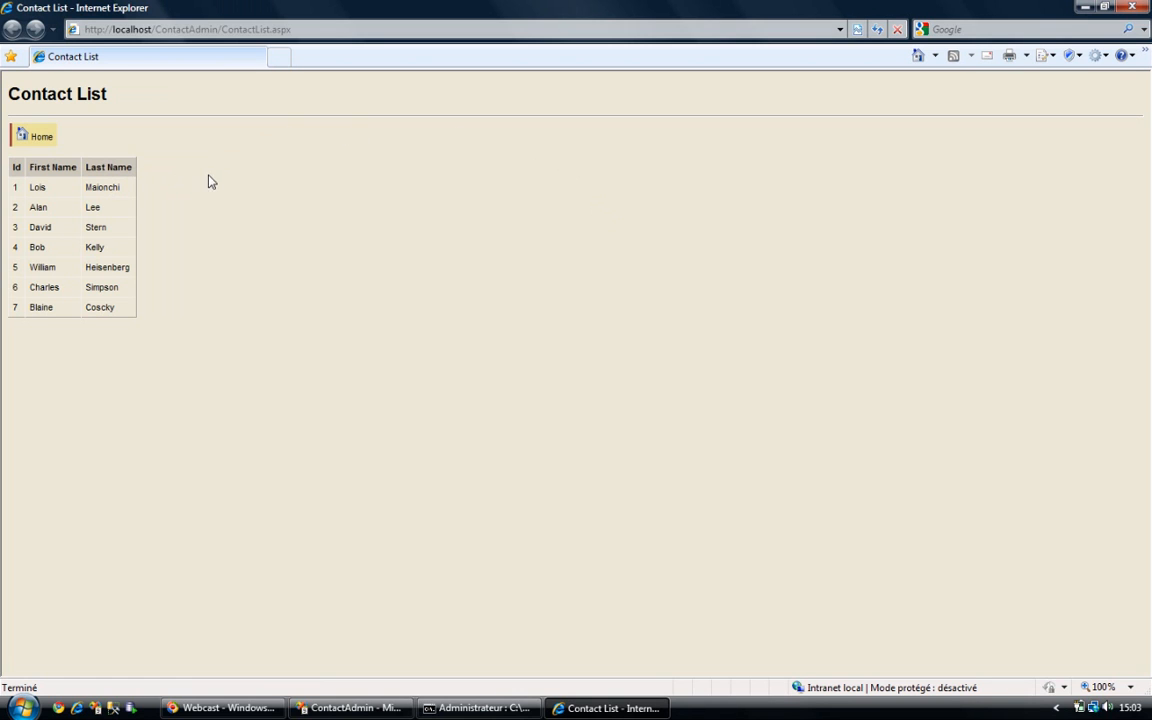
mouse_move(100, 297)
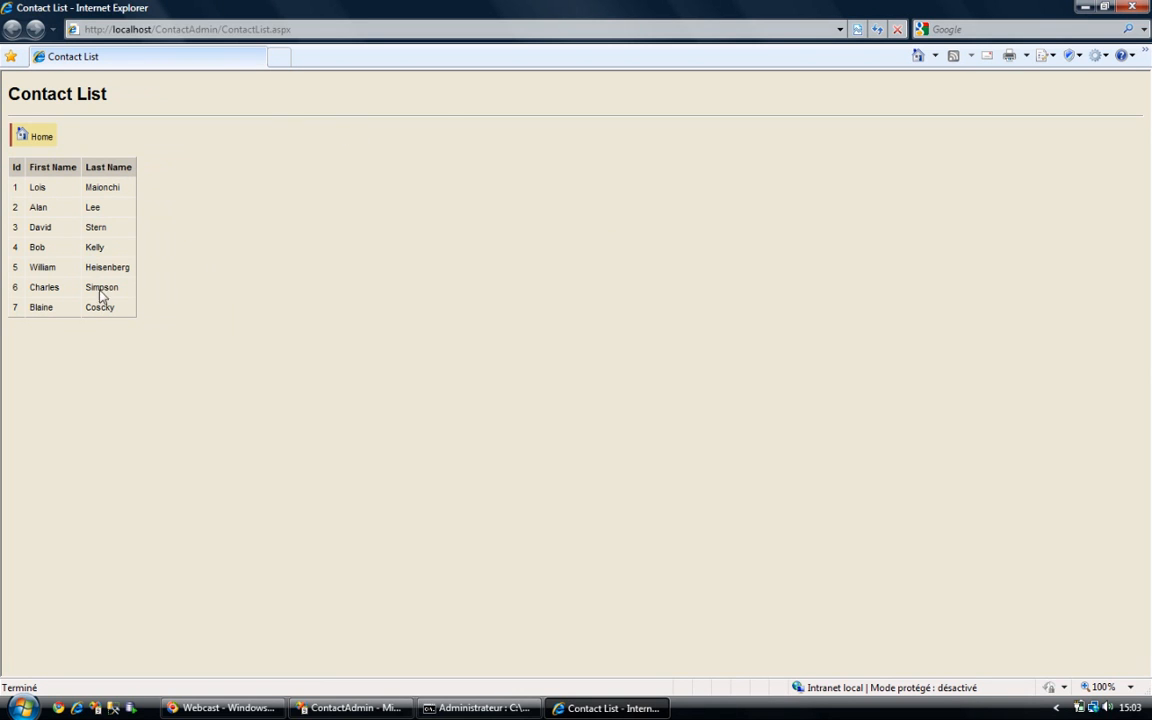
mouse_move(245, 179)
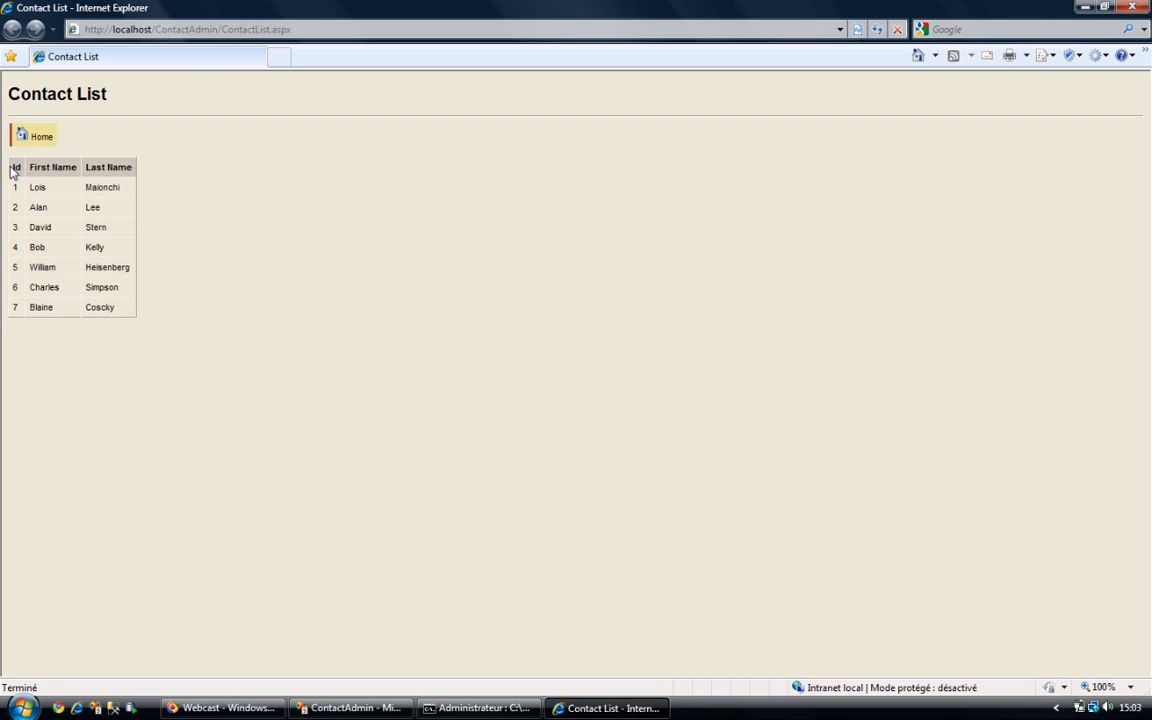
mouse_move(40, 176)
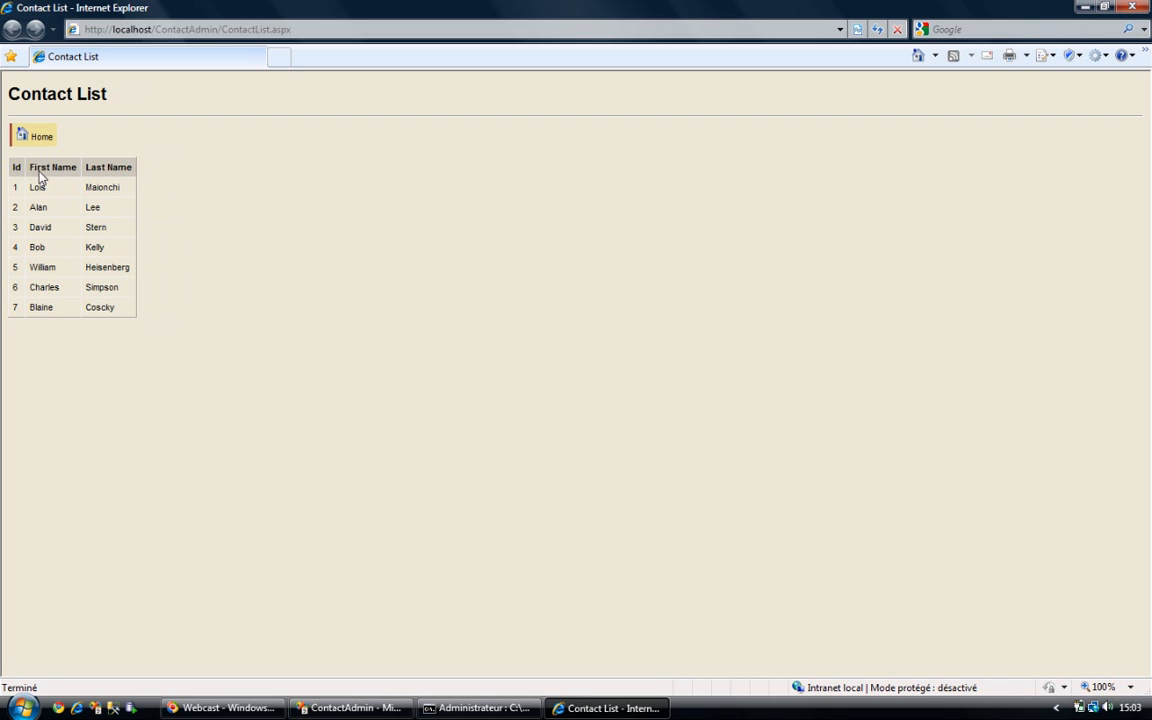
mouse_move(285, 200)
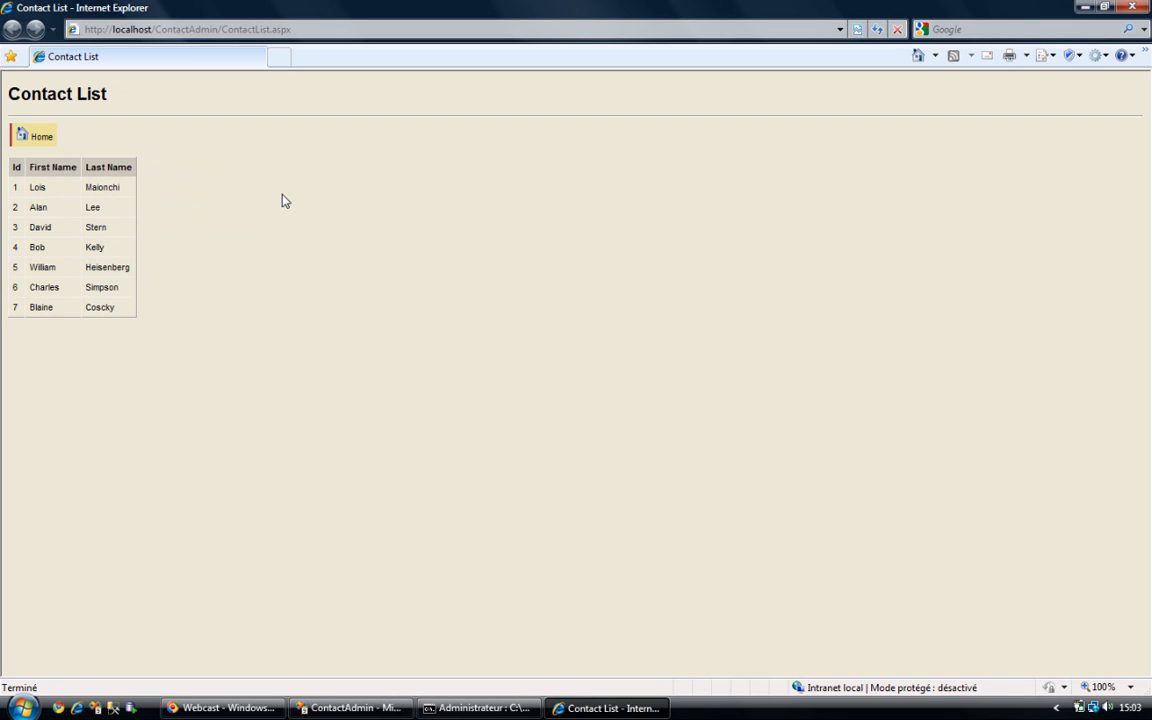